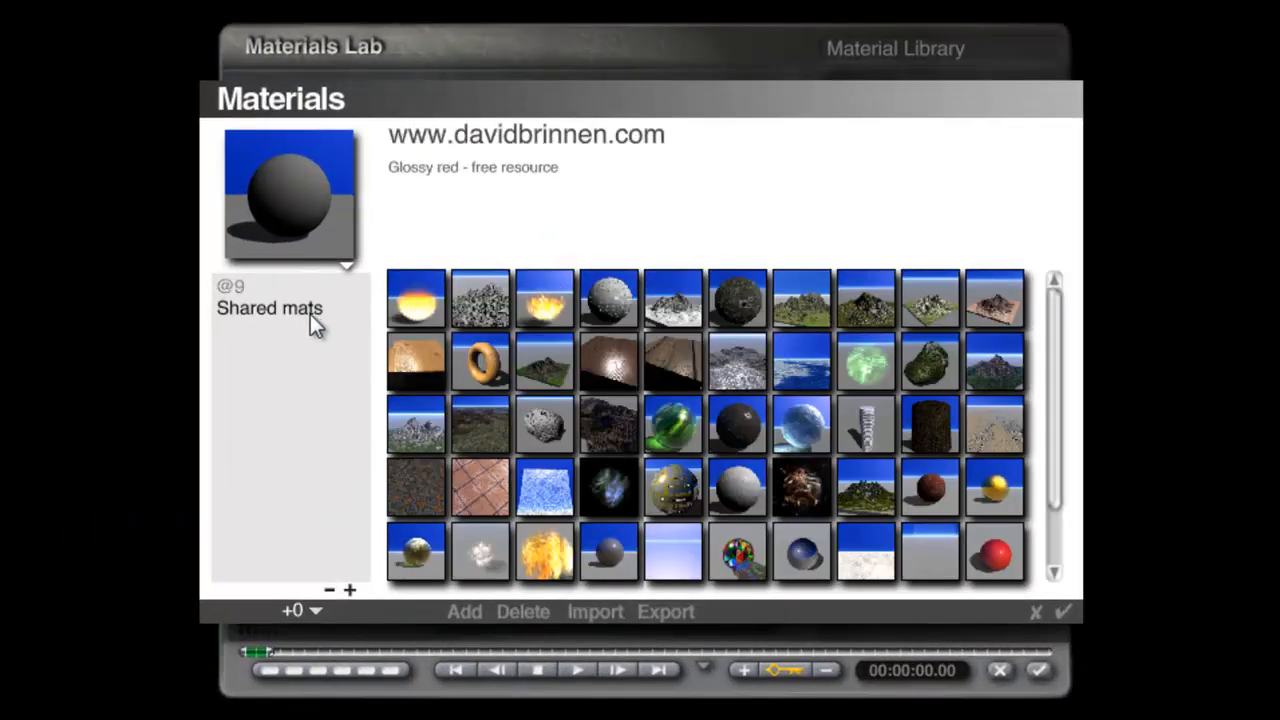
Leave the Materials Lab to return to the scene.
click(672, 552)
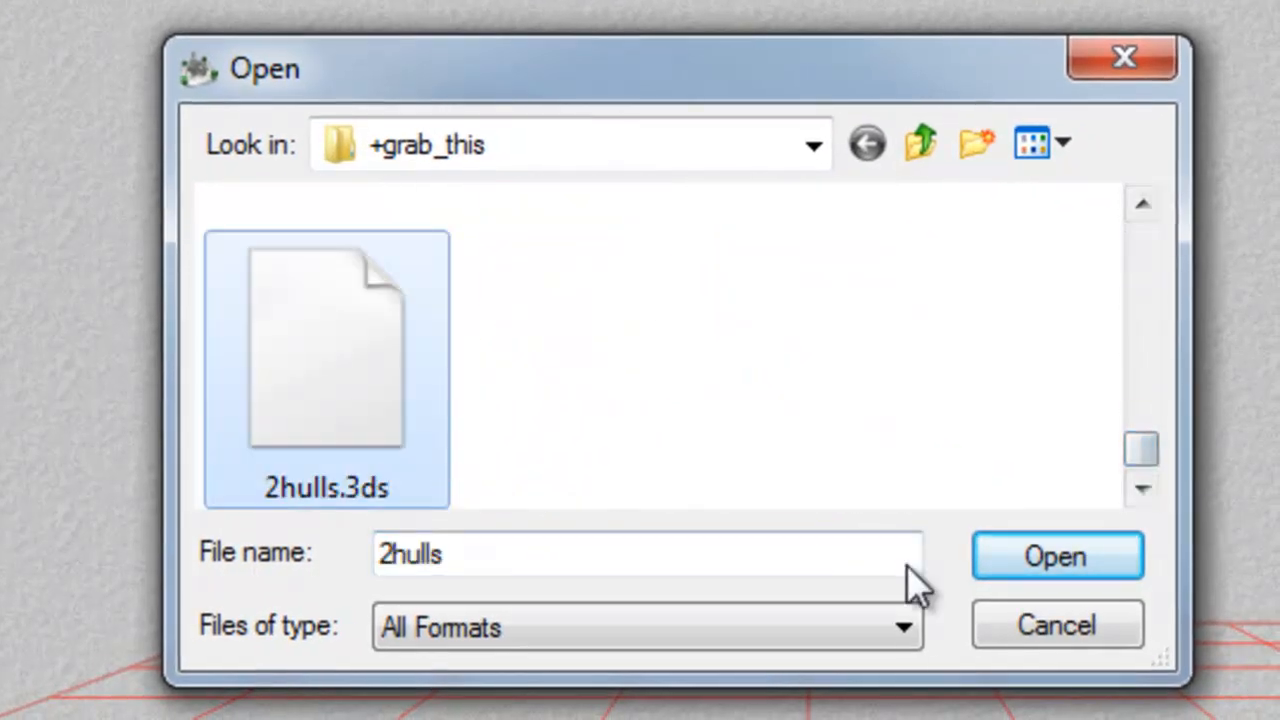
Import the 2hulls.3ds boat model, bringing up its Edit Mesh options (2 objects, 8964 polygons).
click(1056, 556)
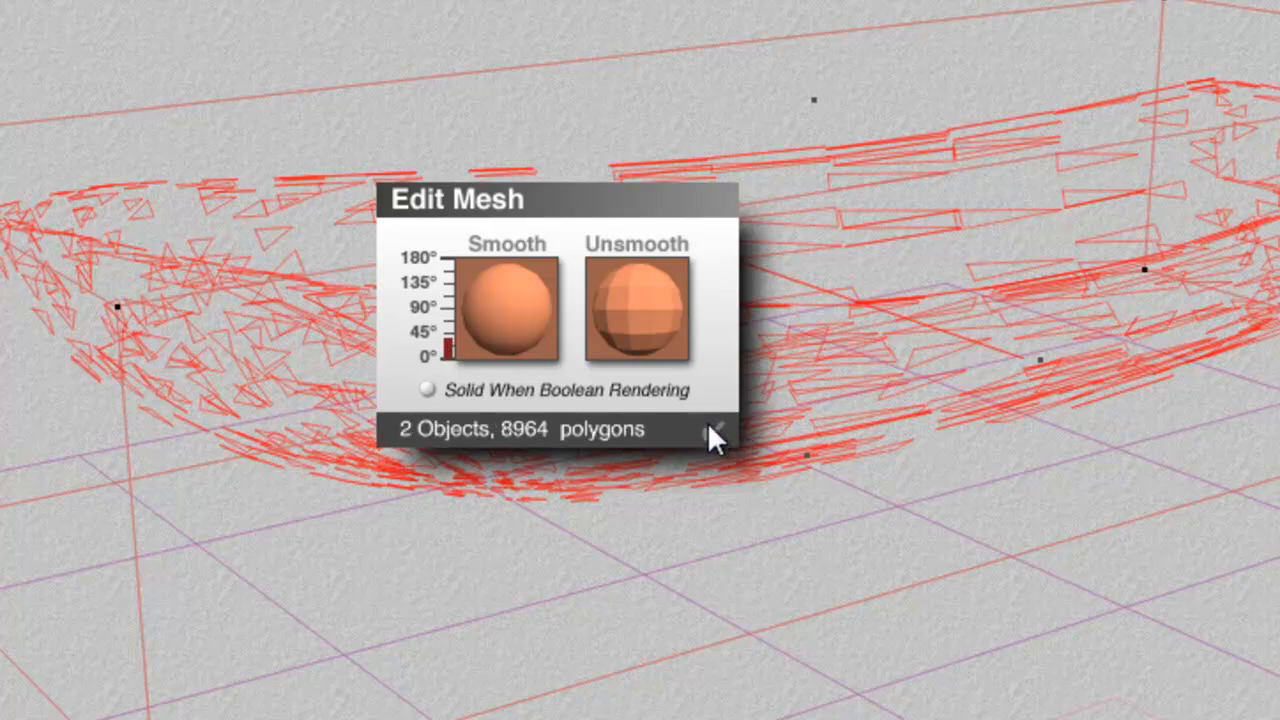
Accept the default mesh smoothing for the imported 3DS Group 1 boat hull.
click(716, 428)
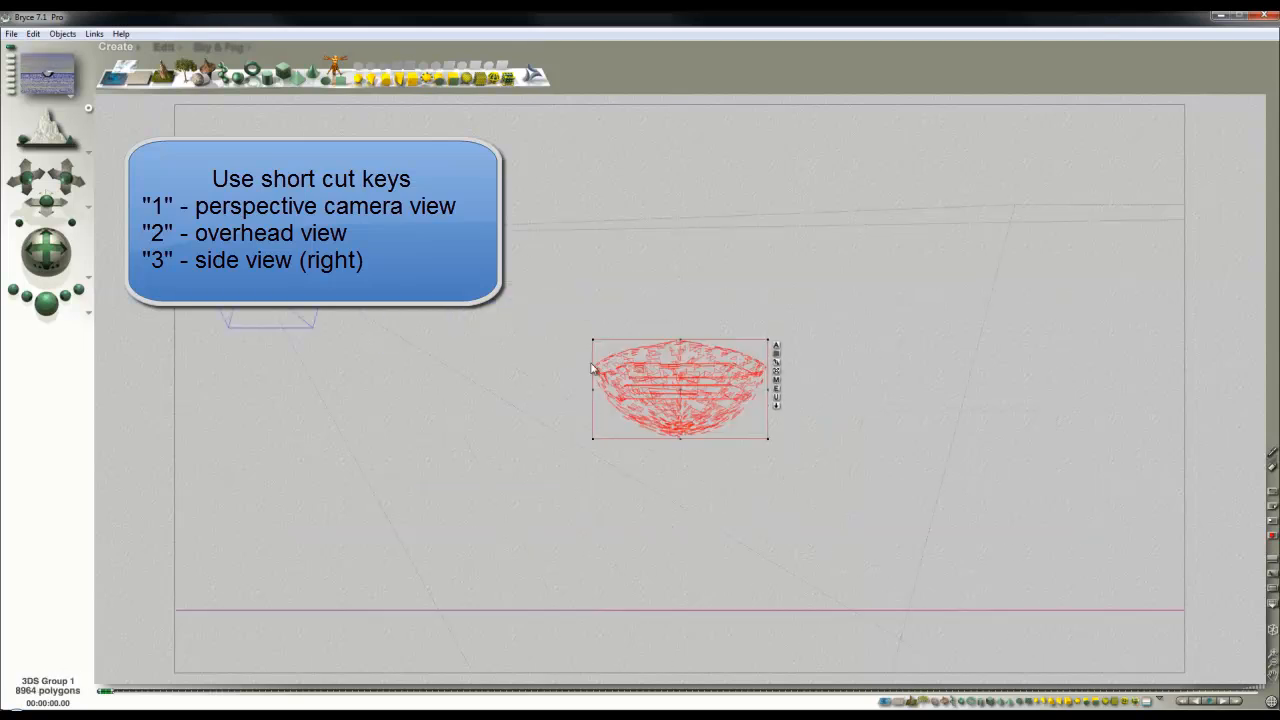
Confirm 3DS Group 1's attributes as Neutral at position 0, 0.512, 0.
click(164, 46)
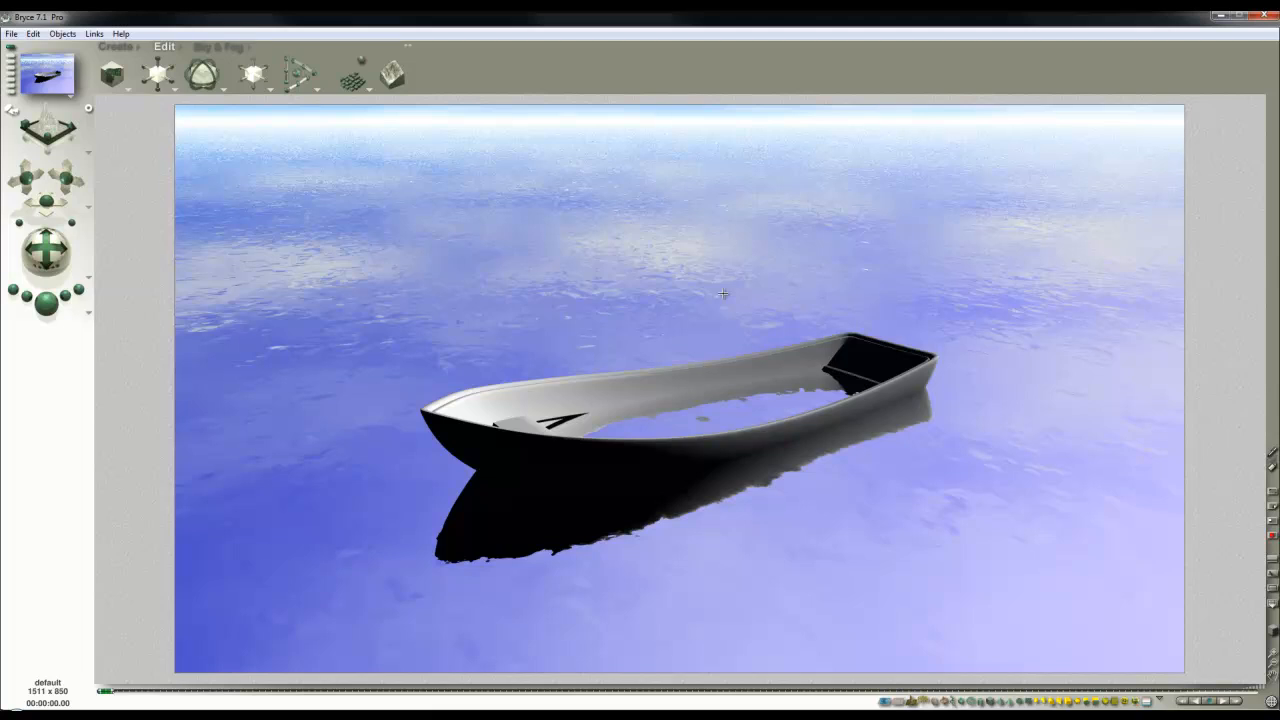
mouse_move(700, 292)
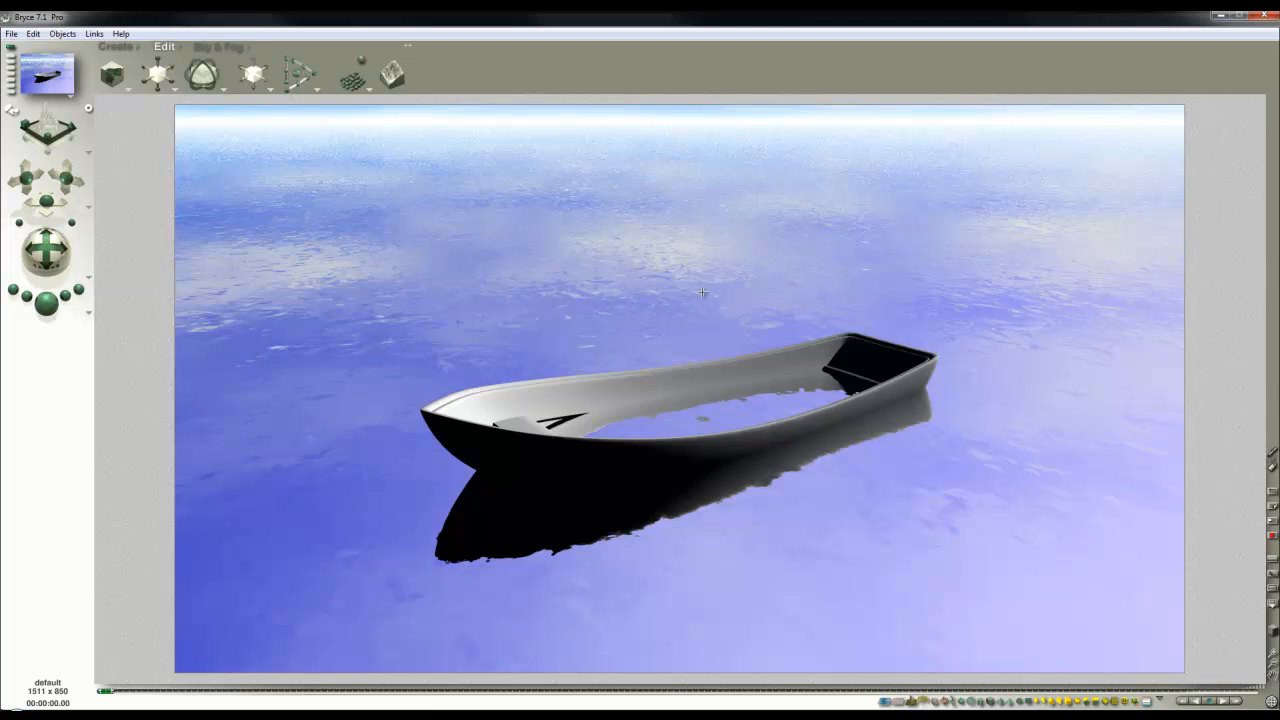
mouse_move(640, 280)
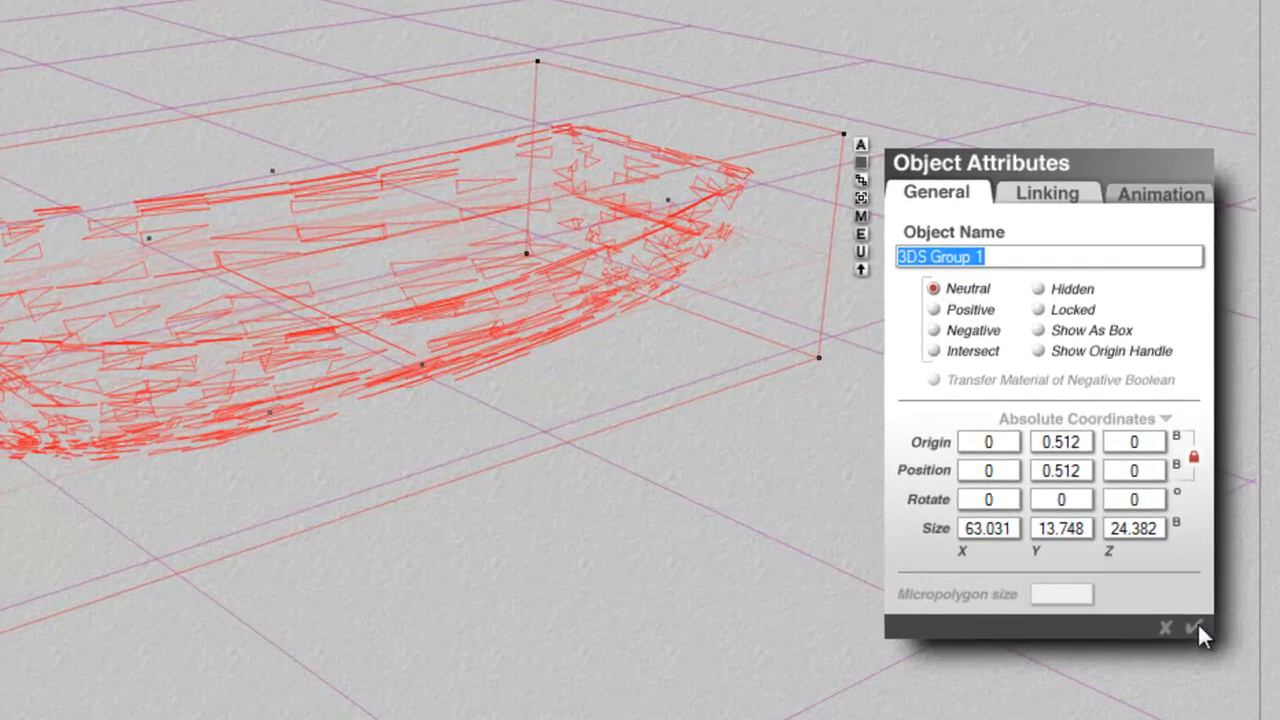
click(1164, 628)
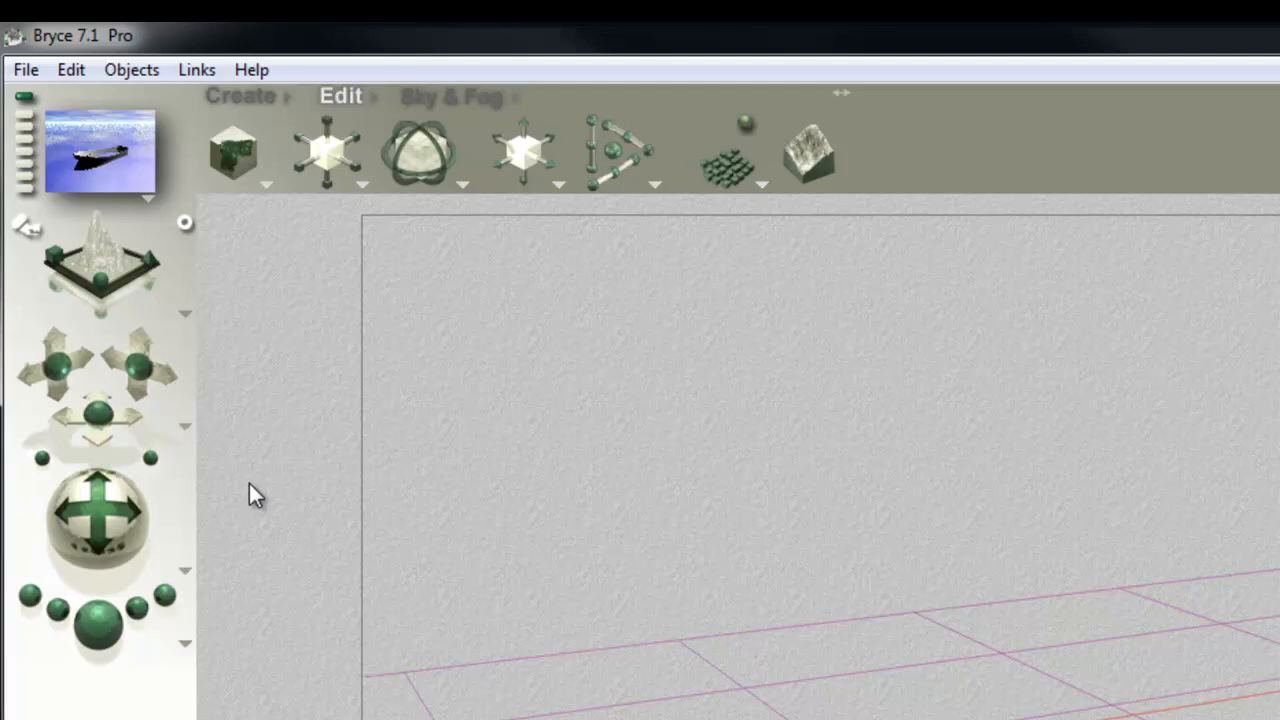
Switch the working view to From Top so the boat hull is seen from overhead.
click(184, 320)
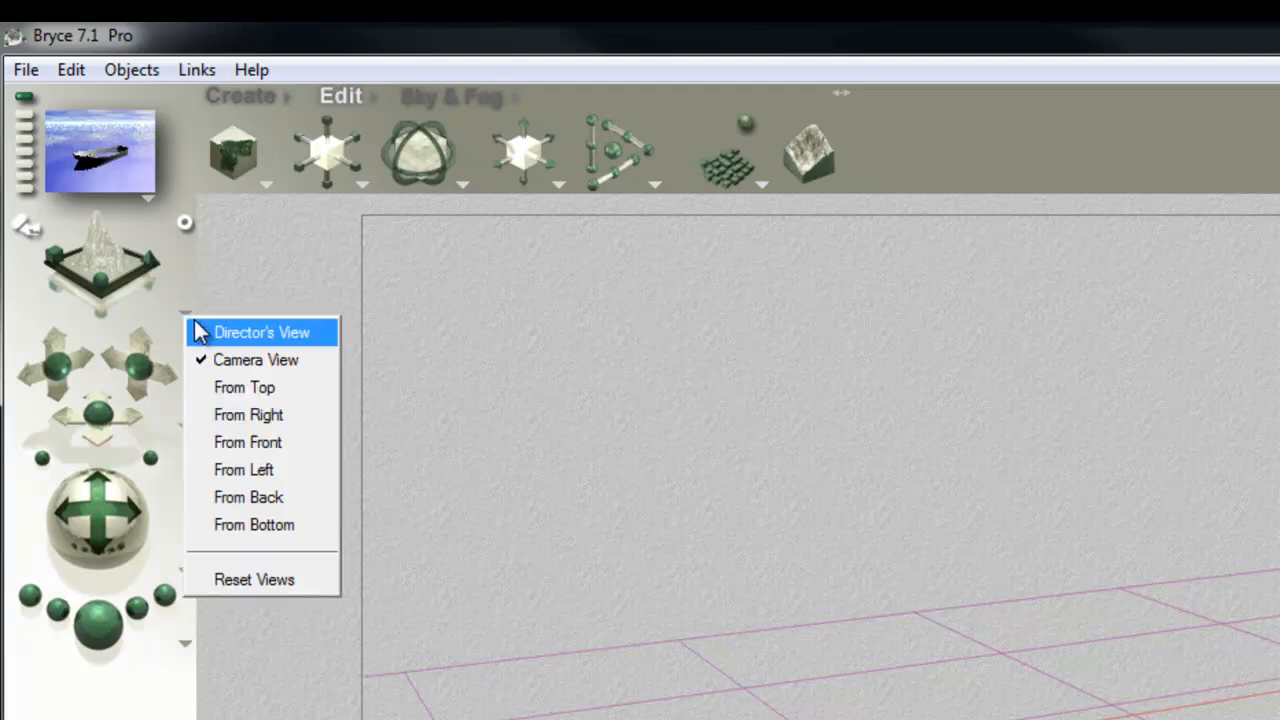
click(260, 332)
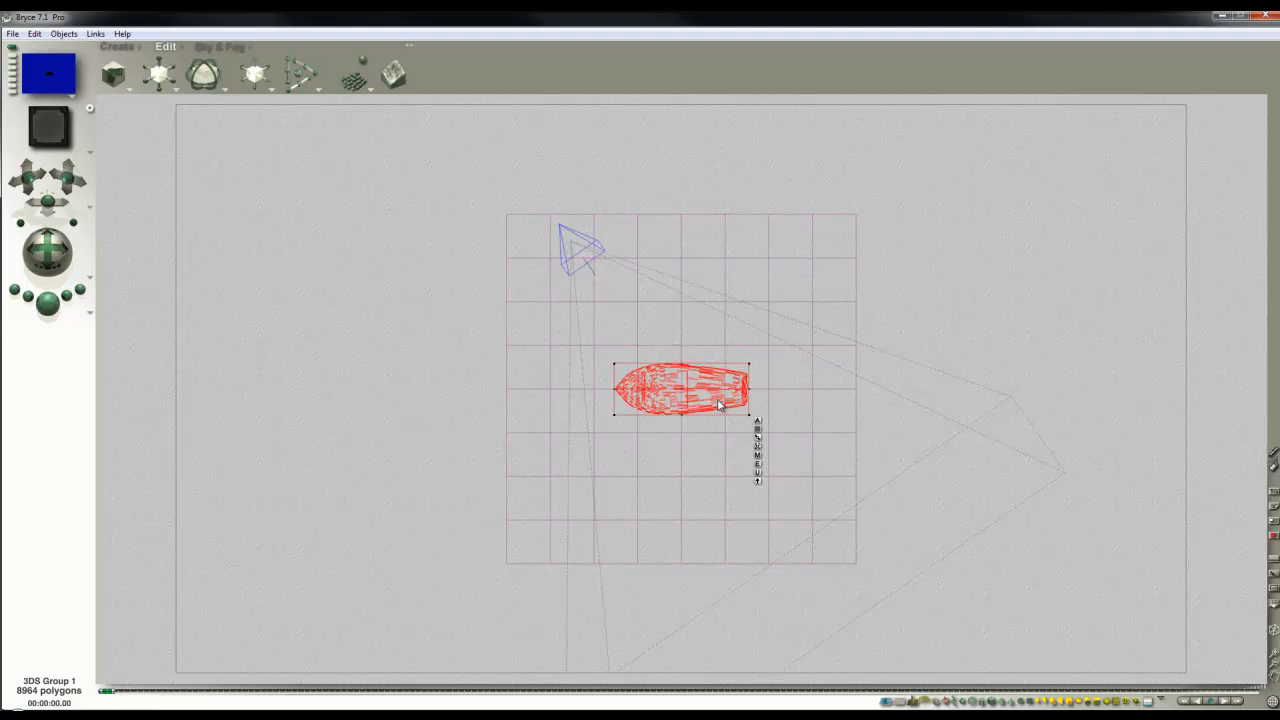
mouse_move(636, 448)
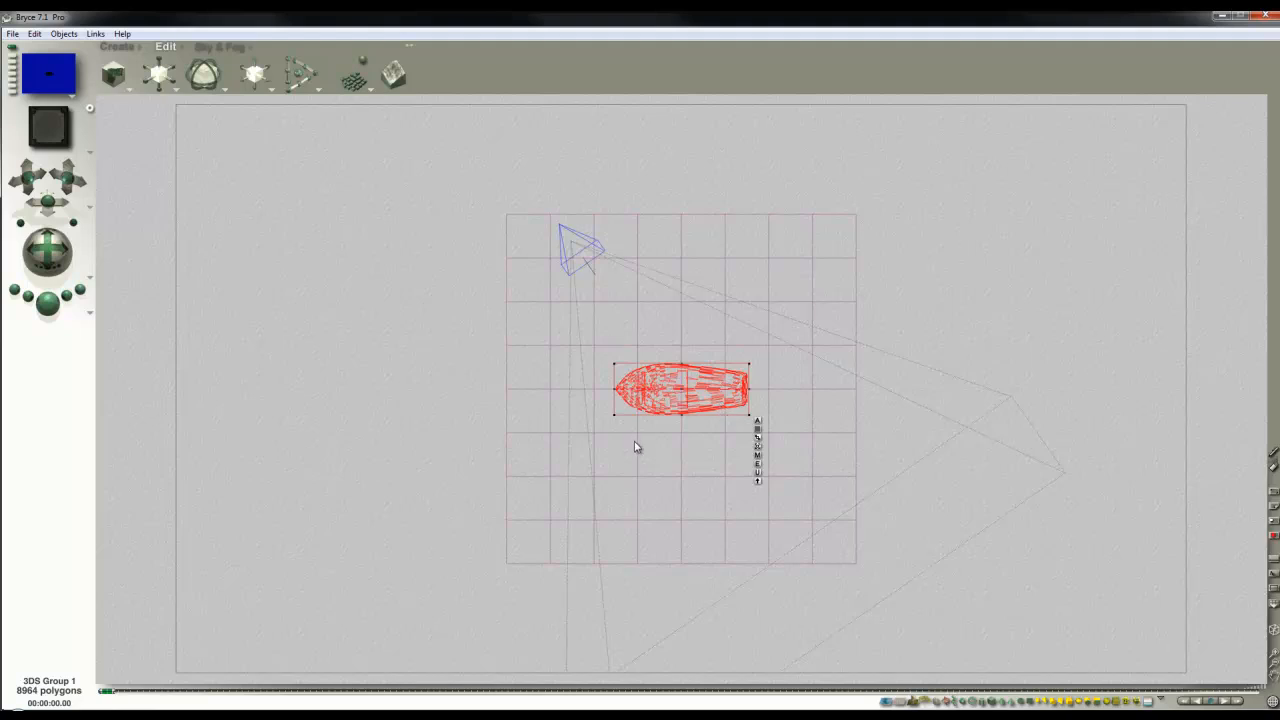
mouse_move(672, 374)
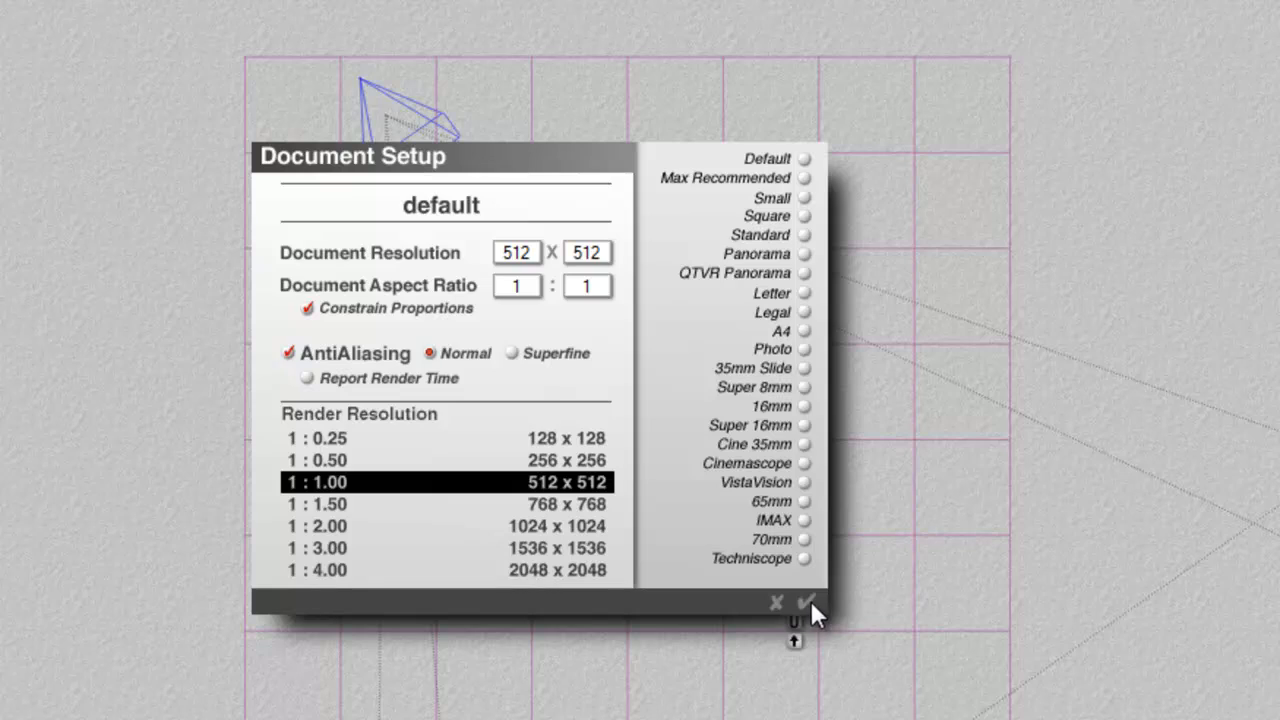
Confirm the square 512 × 512 document resolution for the top-down mask render.
click(810, 604)
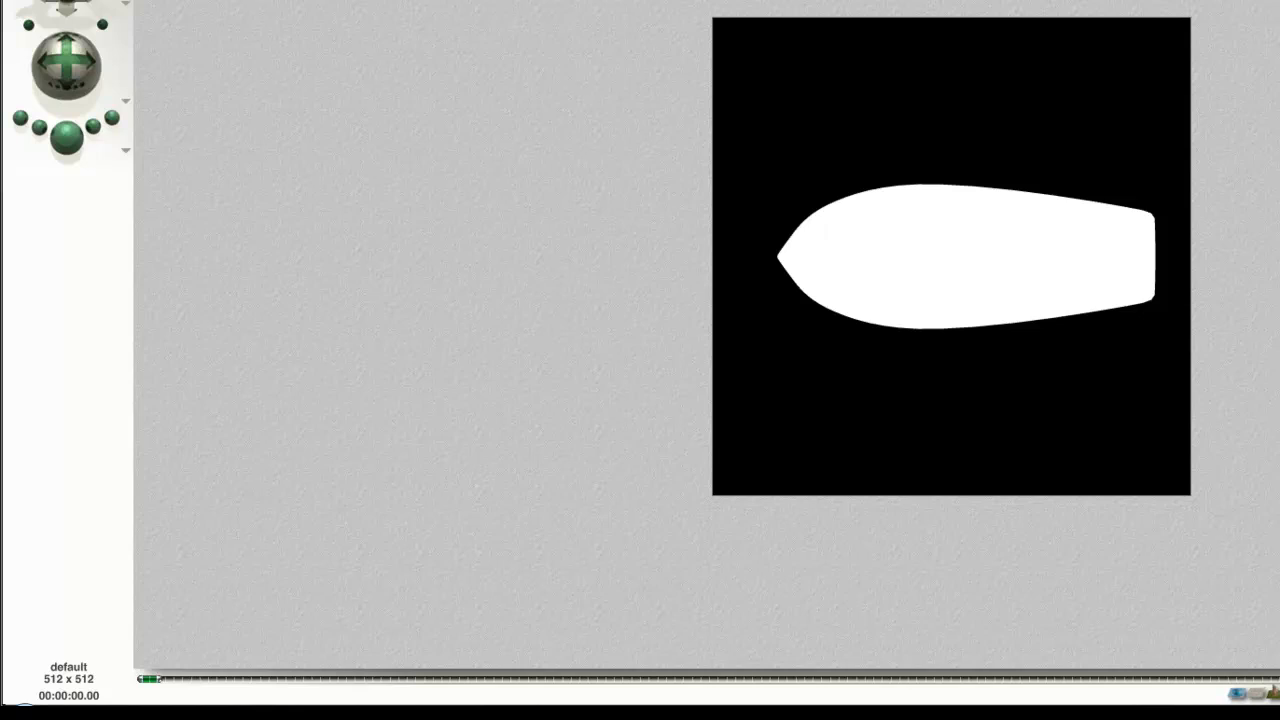
mouse_move(1232, 260)
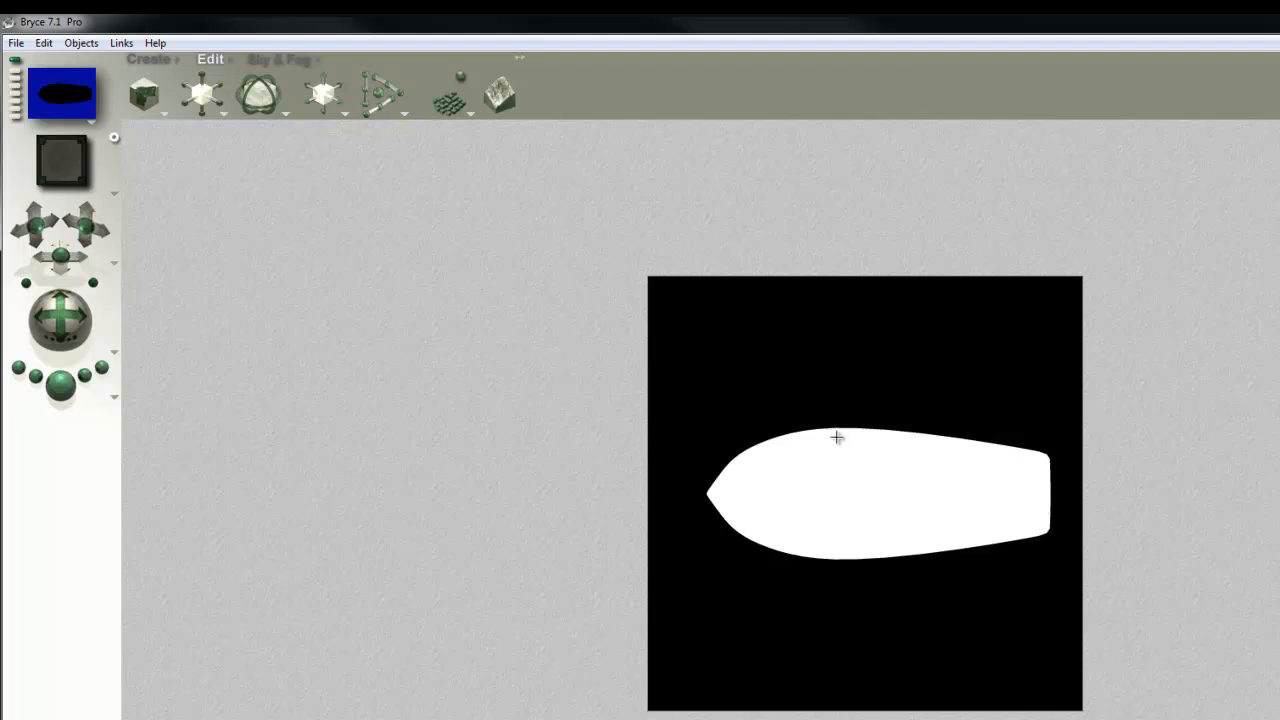
mouse_move(1186, 506)
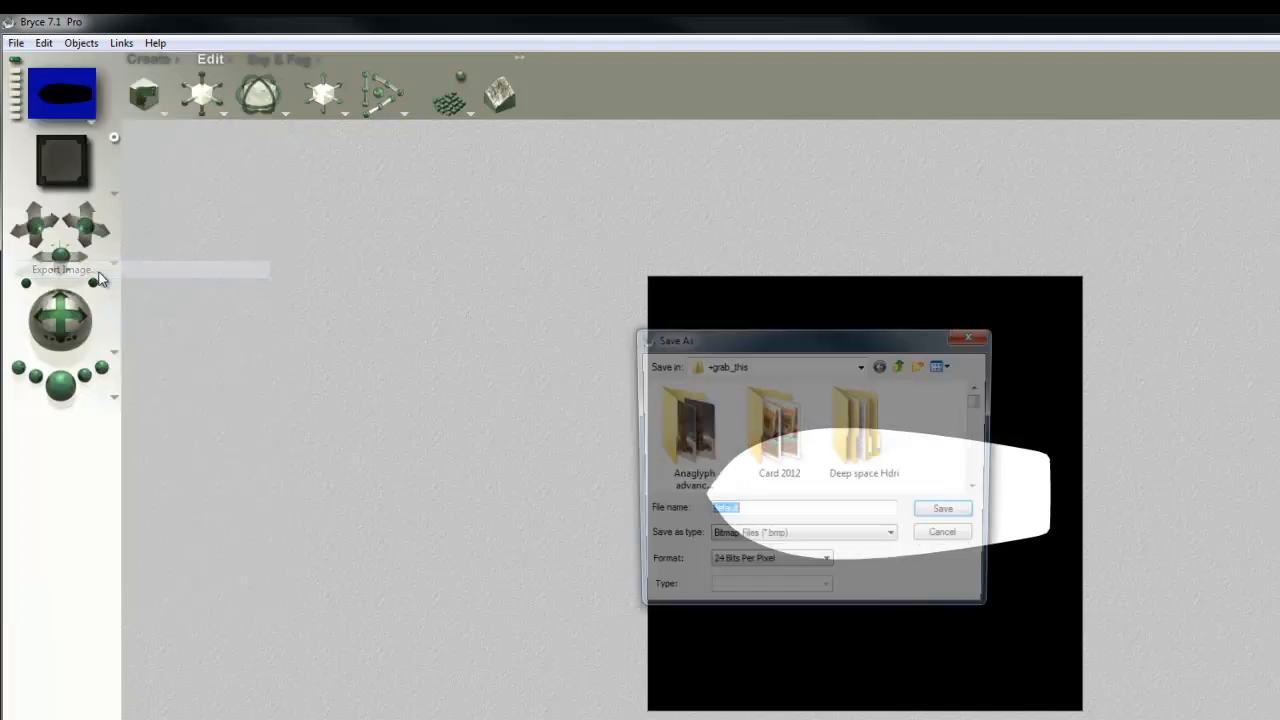
Save the hull silhouette render as a bitmap named 'hull cutter'.
text(hull cutter)
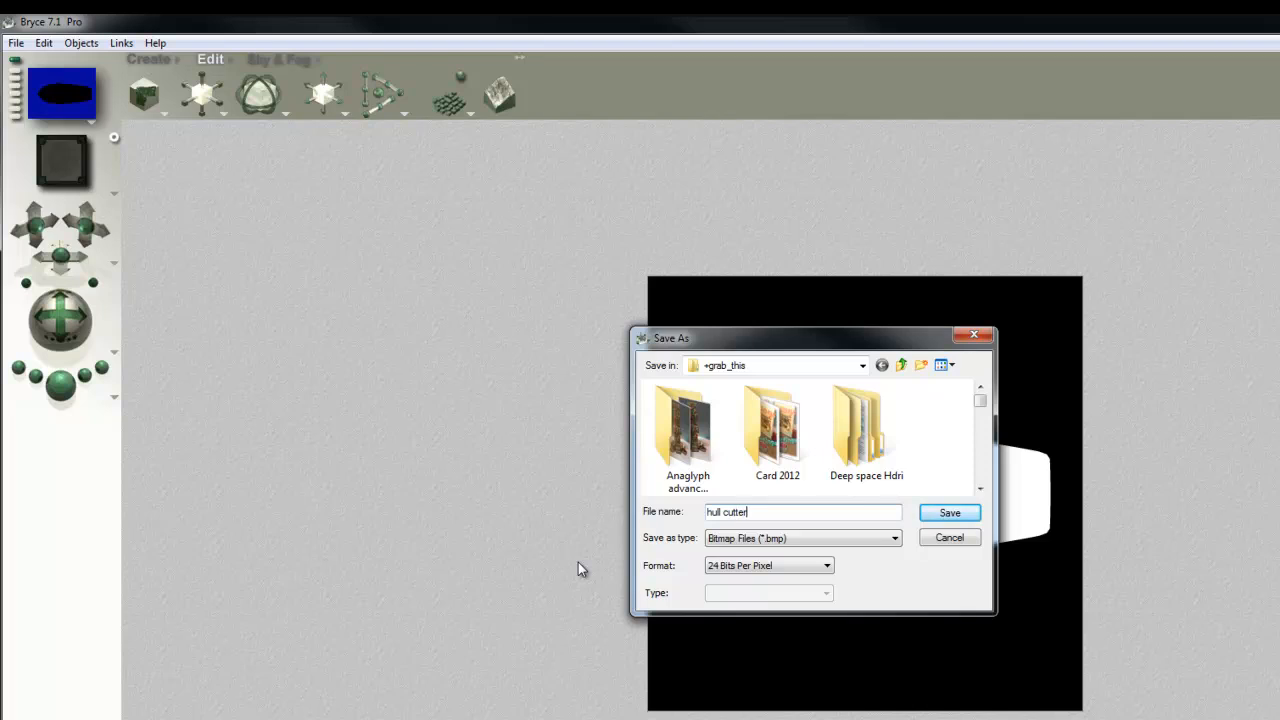
click(948, 512)
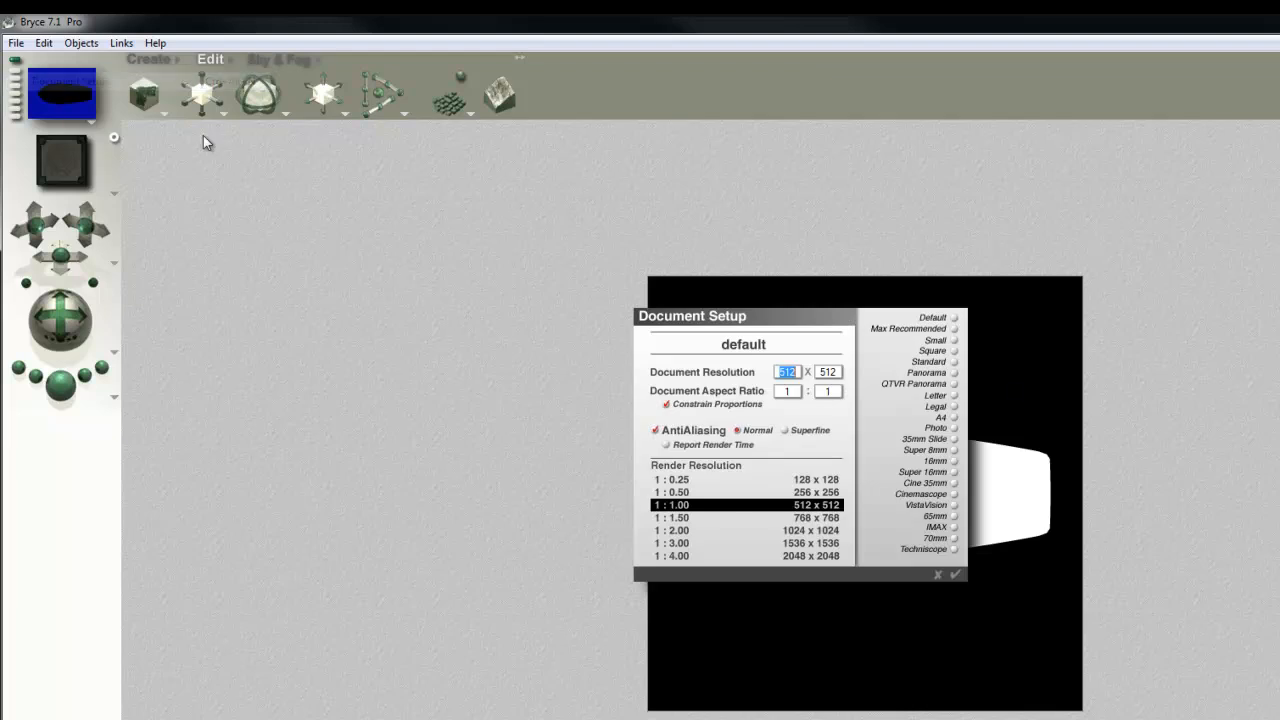
Set the document resolution to 8 × 8, preview the boat on the water, and return to the wireframe.
text(8)
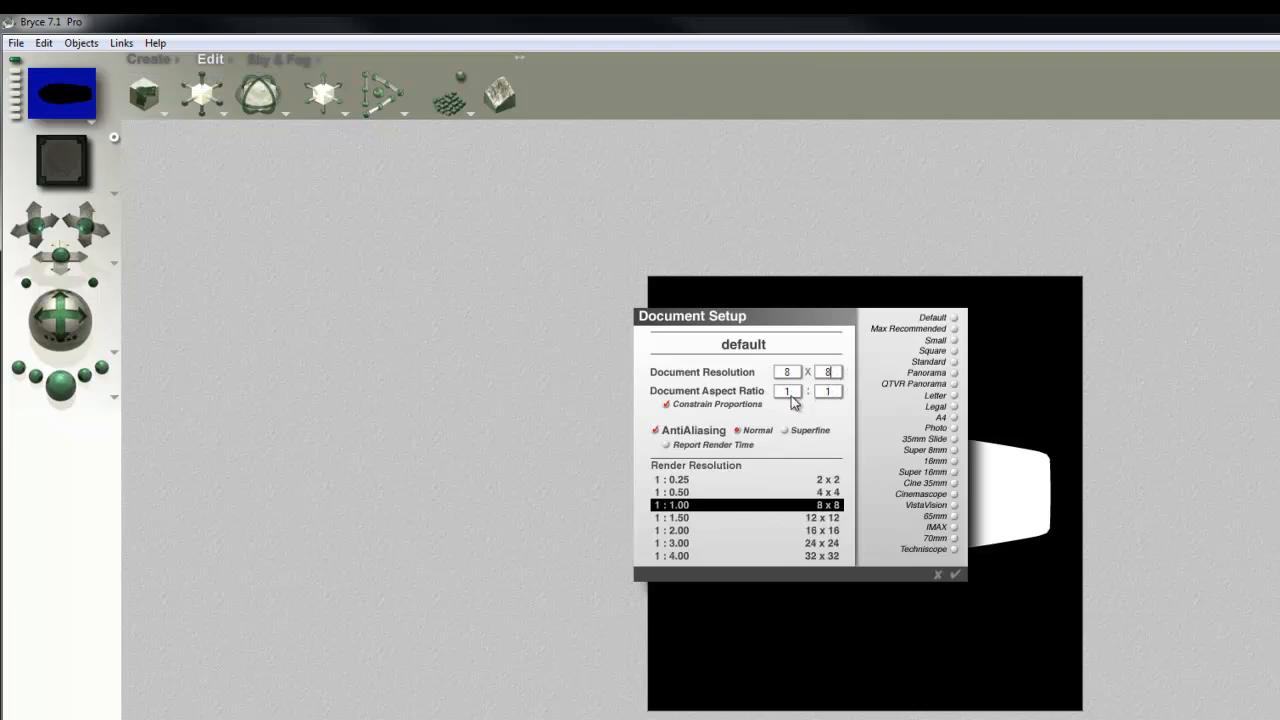
click(956, 574)
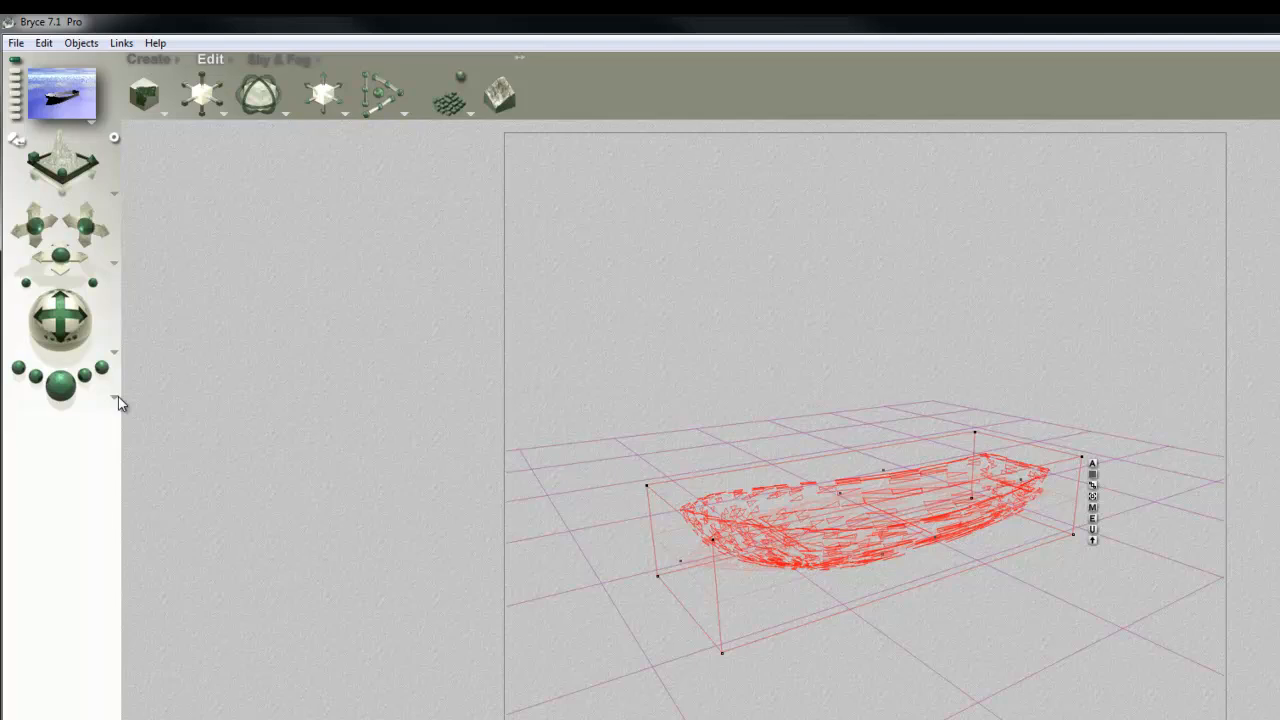
mouse_move(58, 388)
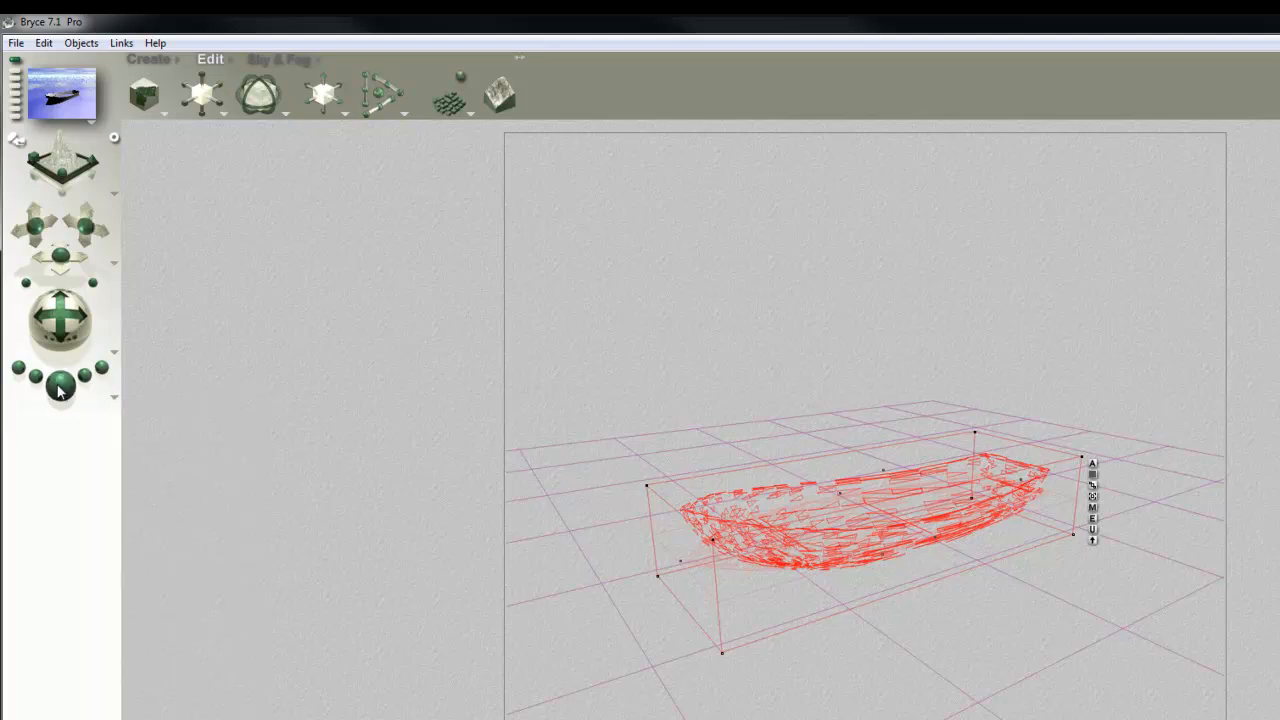
click(58, 384)
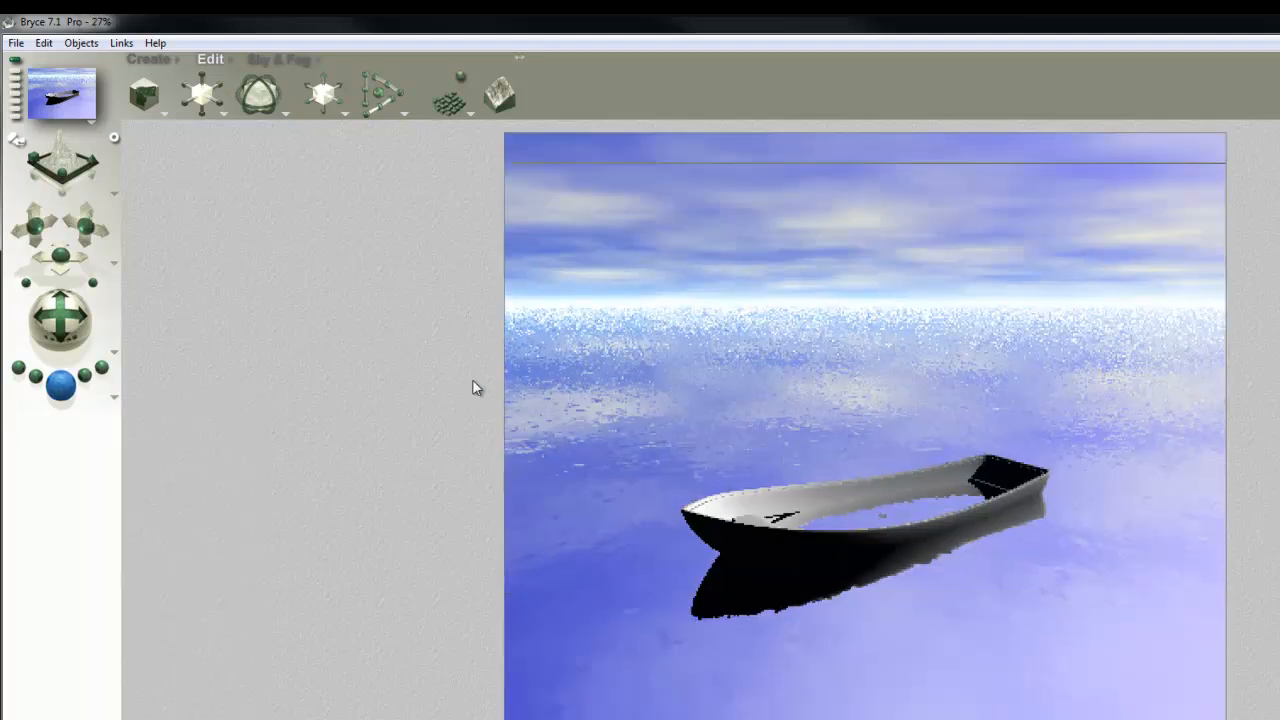
click(148, 60)
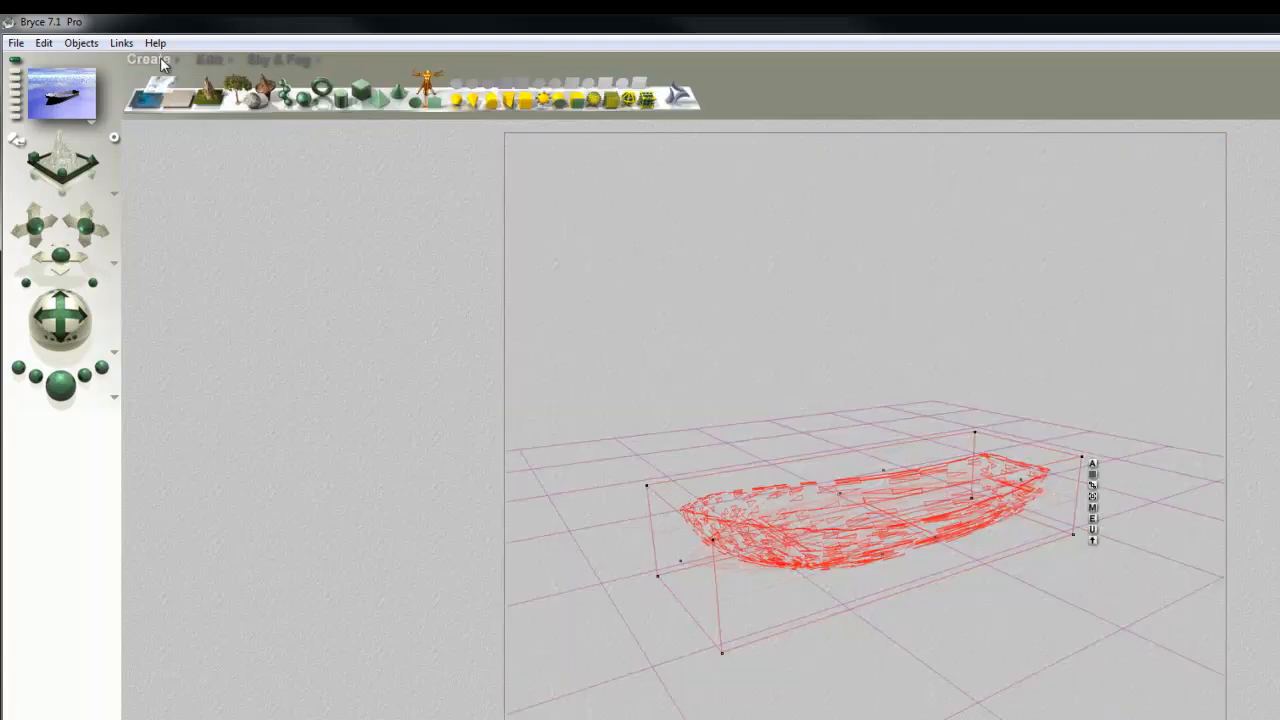
mouse_move(208, 96)
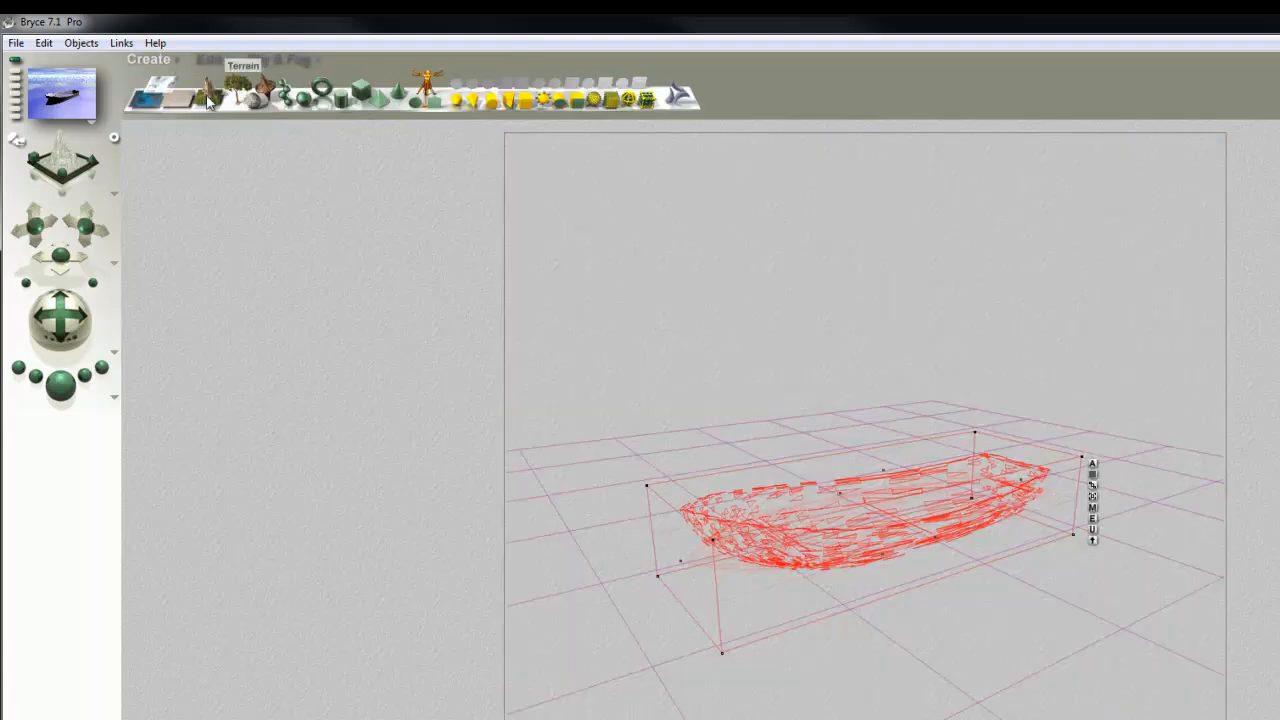
Add a new terrain object to the boat scene.
click(236, 96)
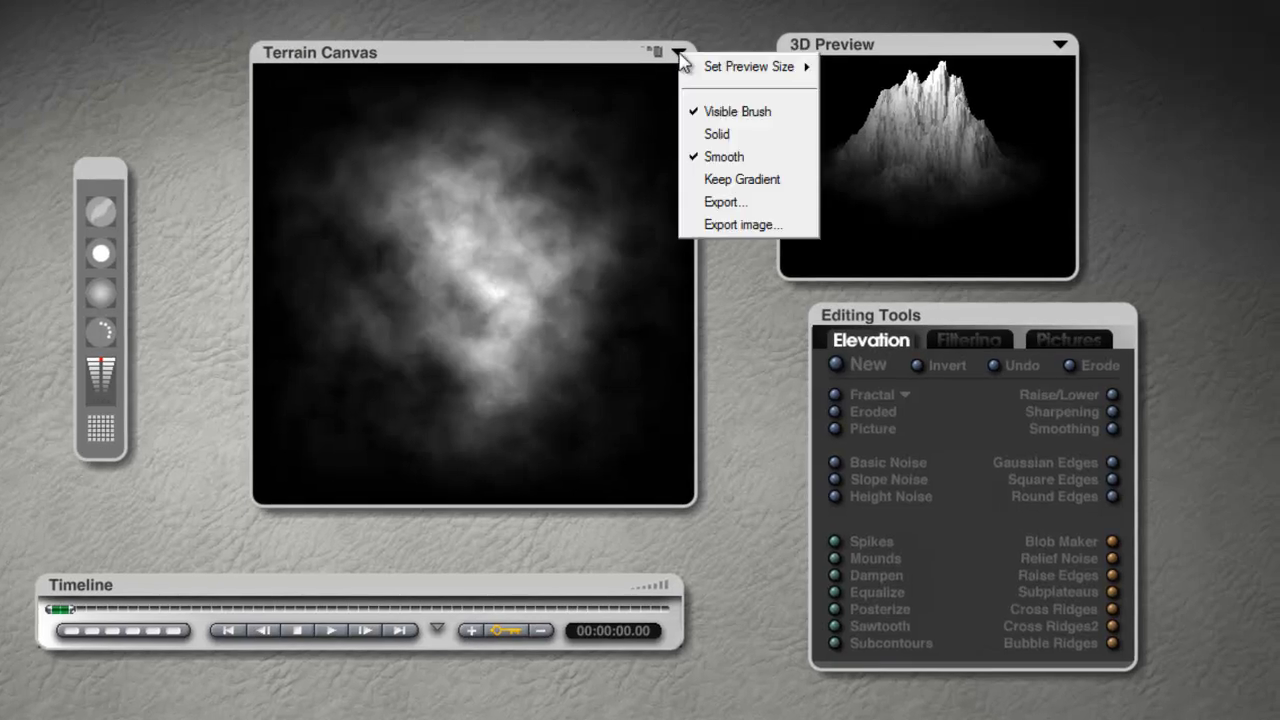
Load the 'hull cutter' picture as the terrain's height map in place of the fractal.
click(840, 432)
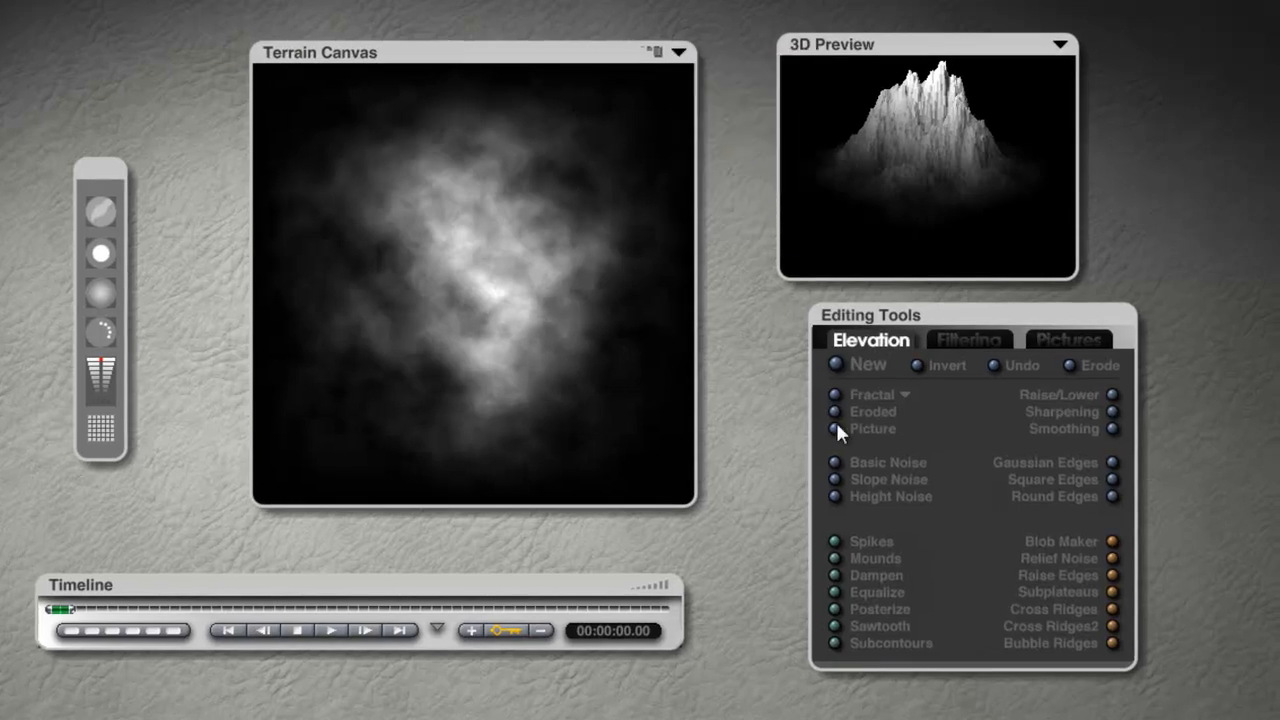
click(836, 428)
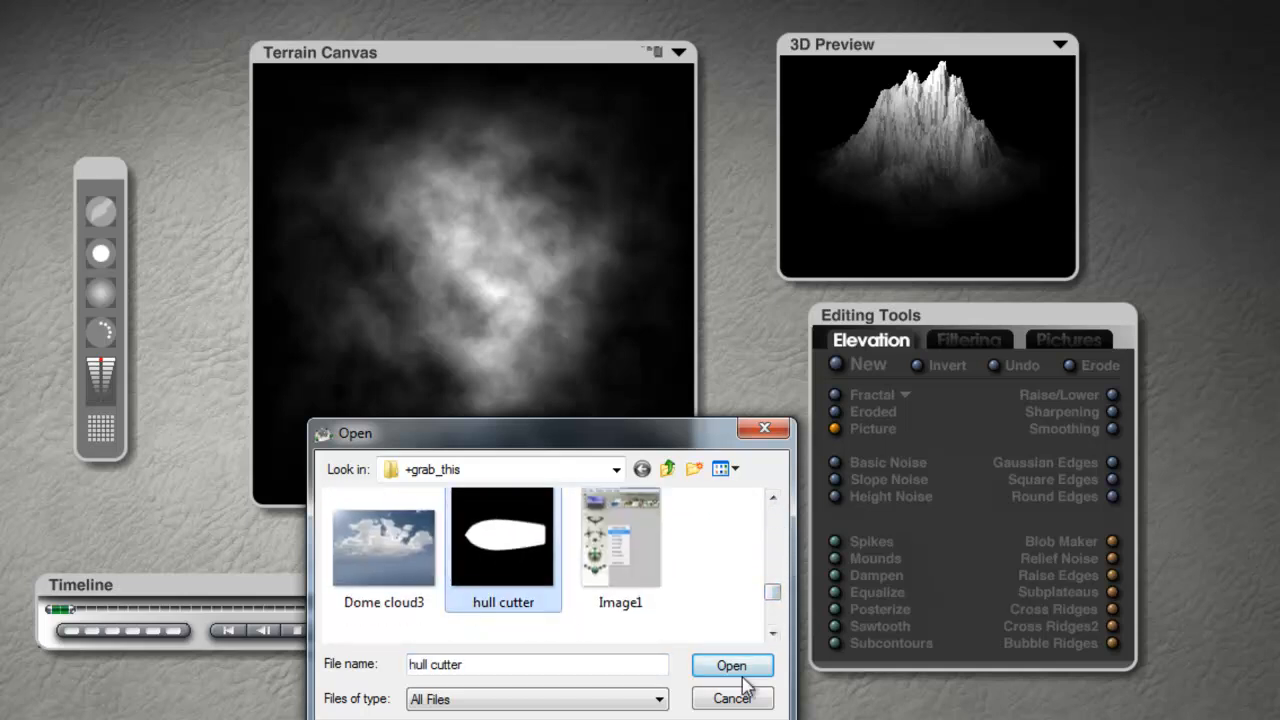
click(732, 664)
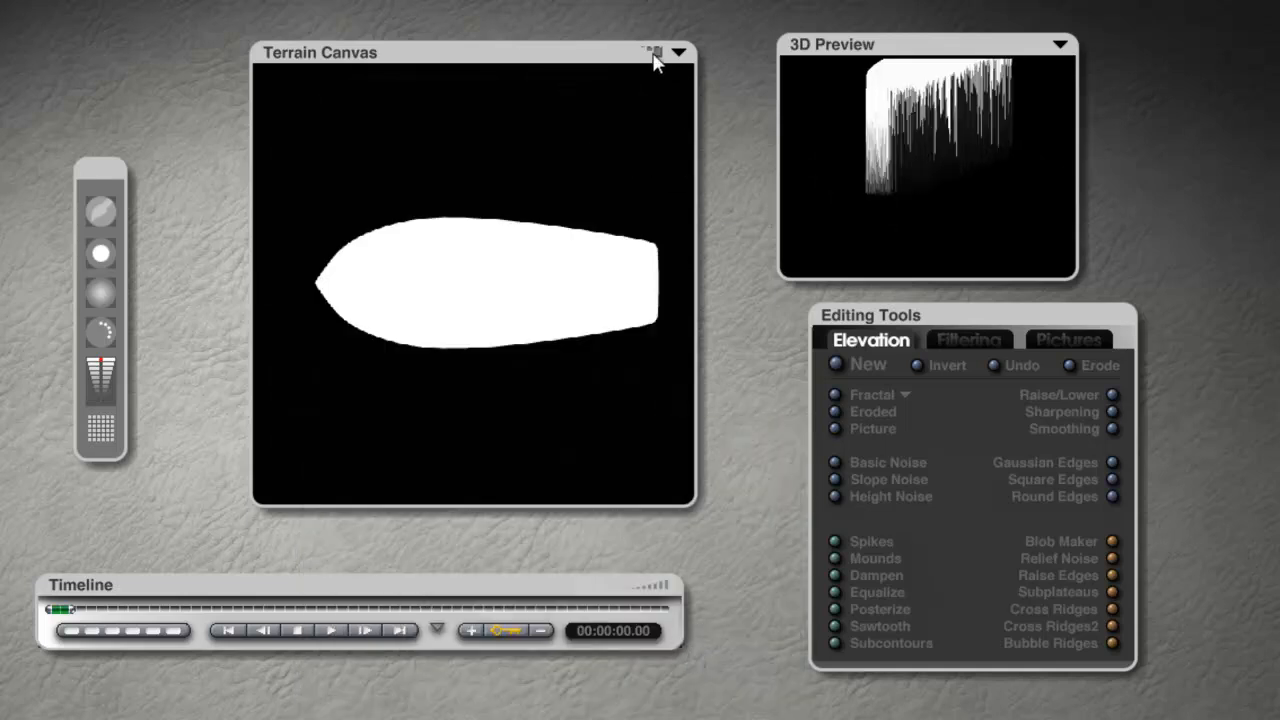
click(656, 52)
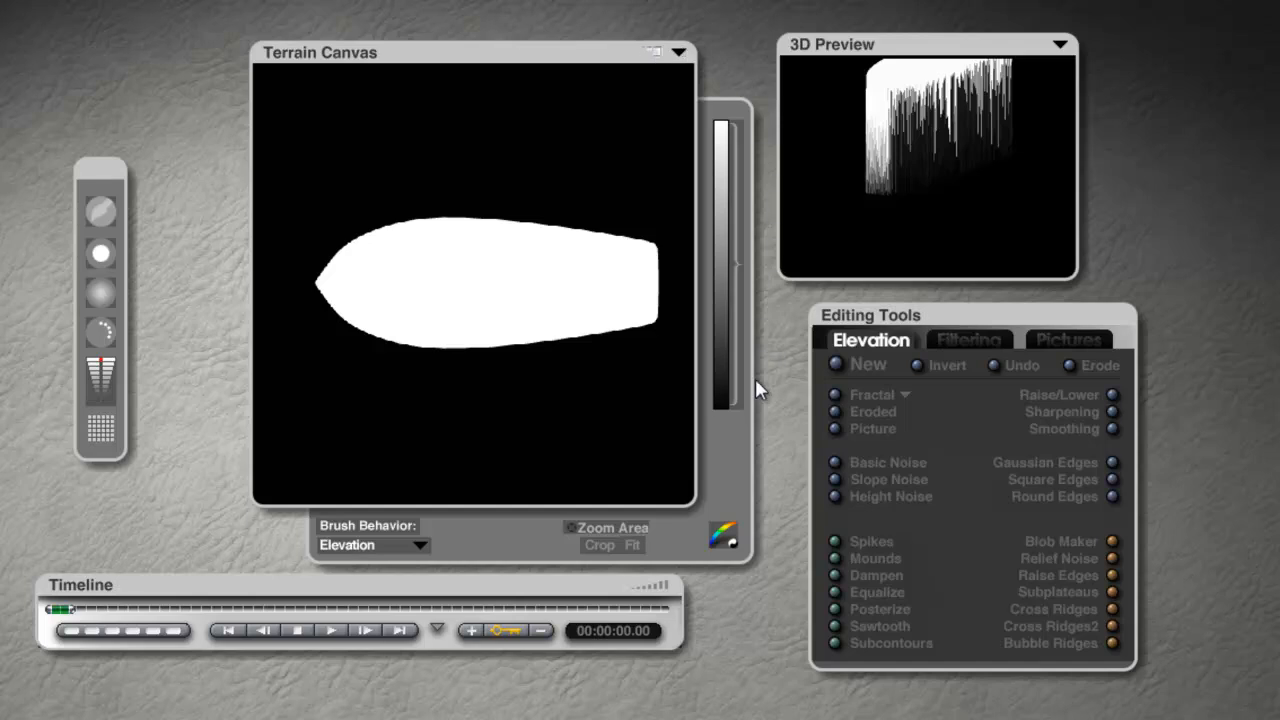
mouse_move(738, 412)
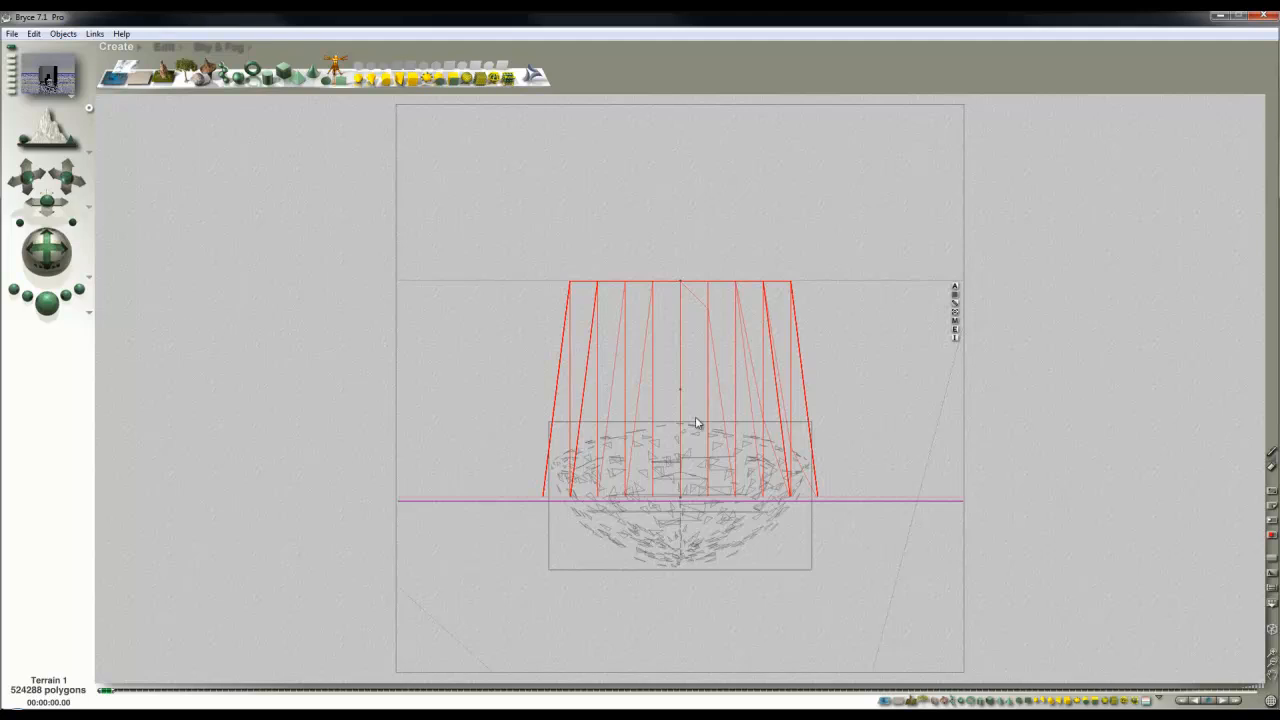
Switch to front view to flatten the hull-shaped terrain at the water line.
click(164, 46)
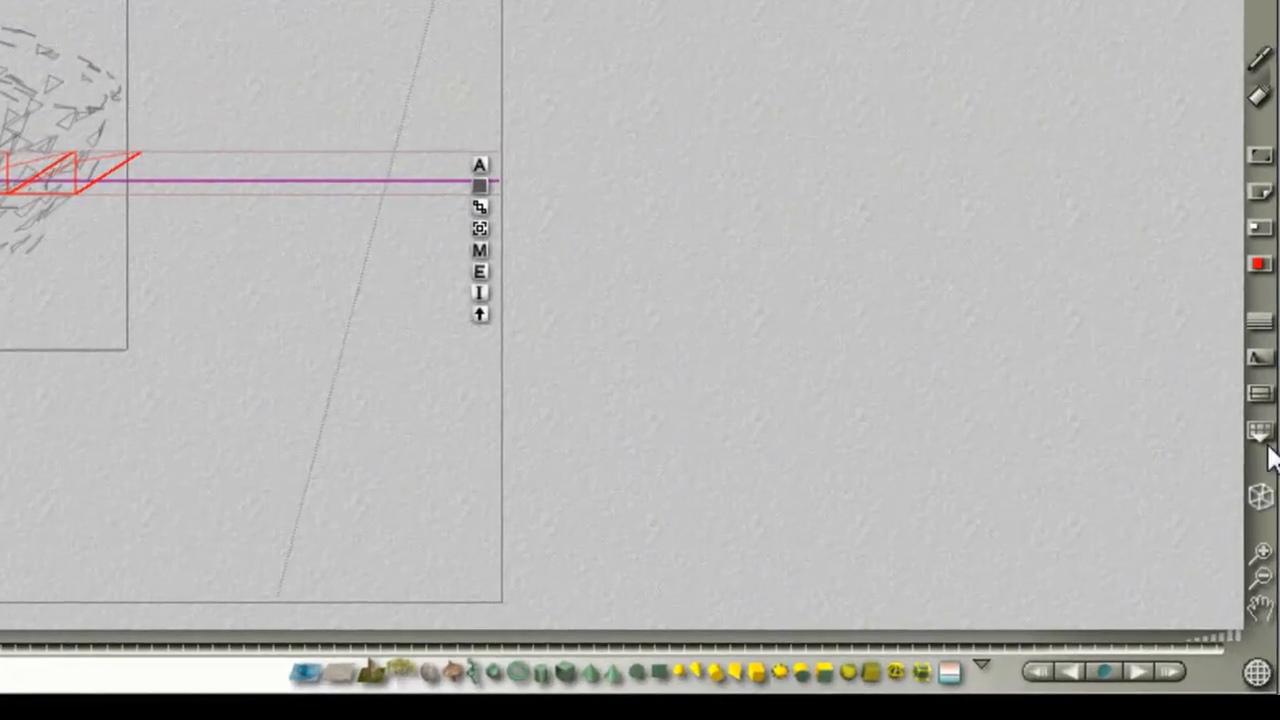
mouse_move(1260, 430)
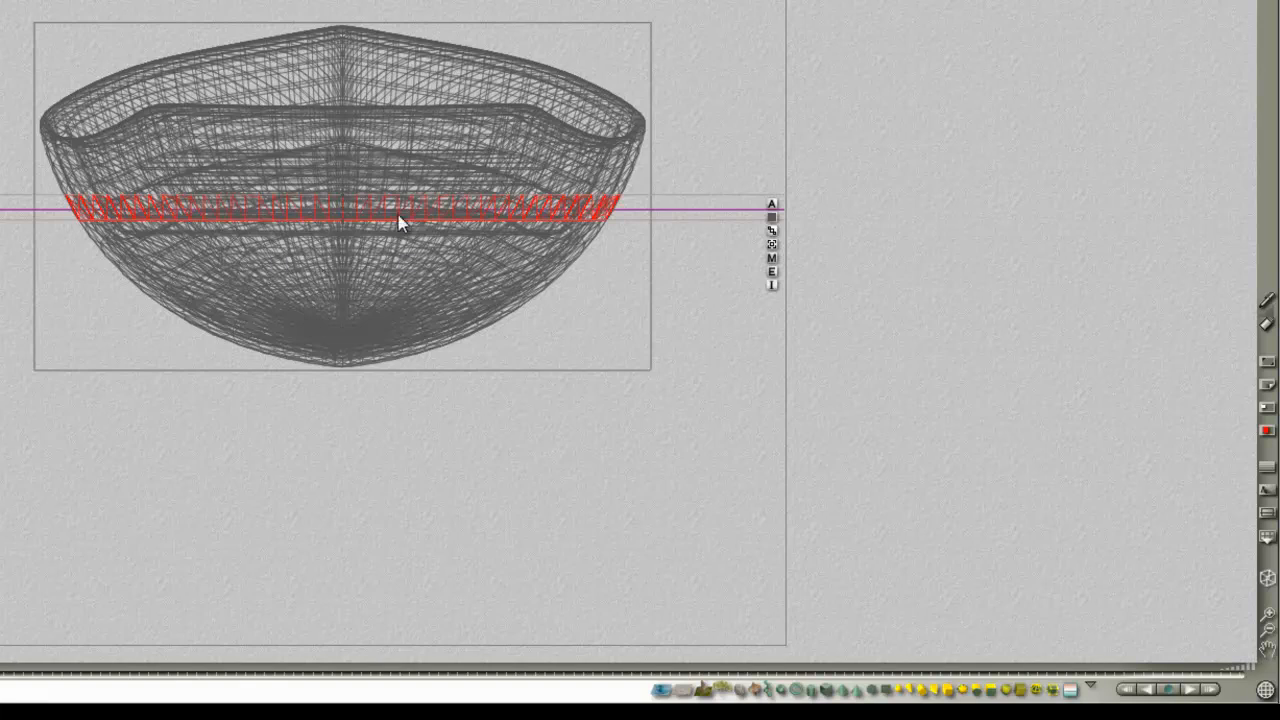
mouse_move(358, 212)
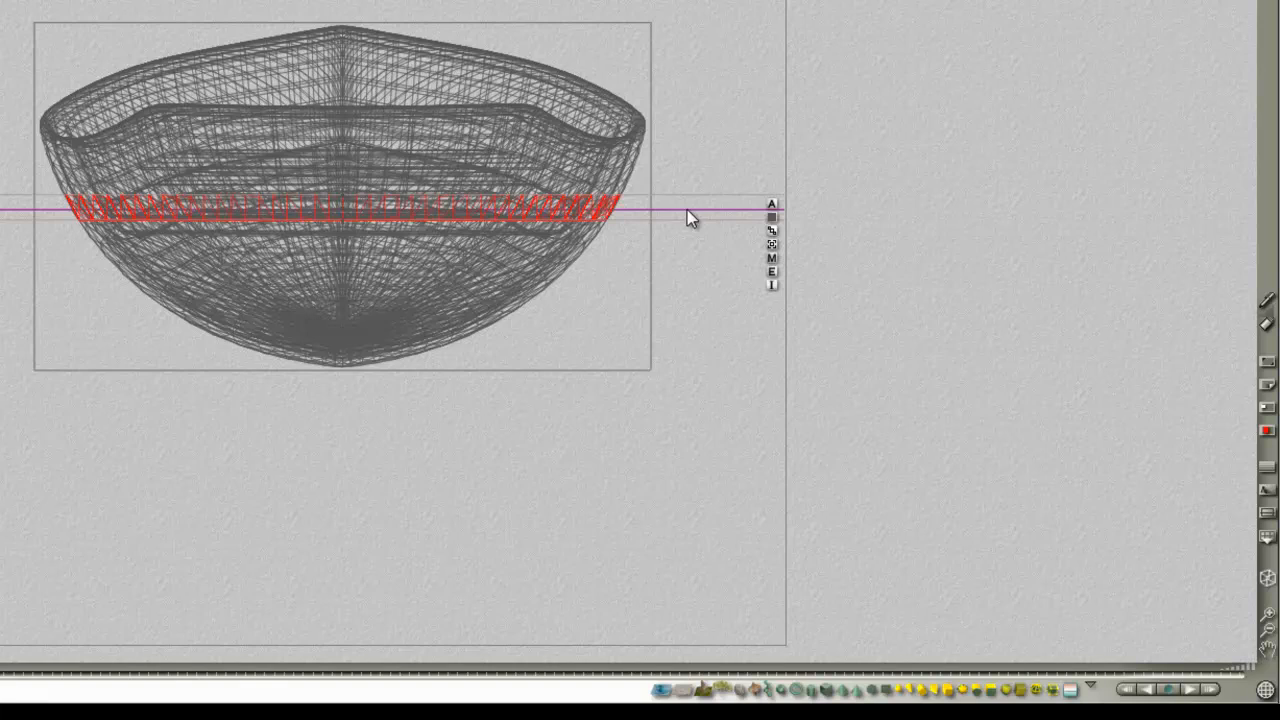
mouse_move(776, 208)
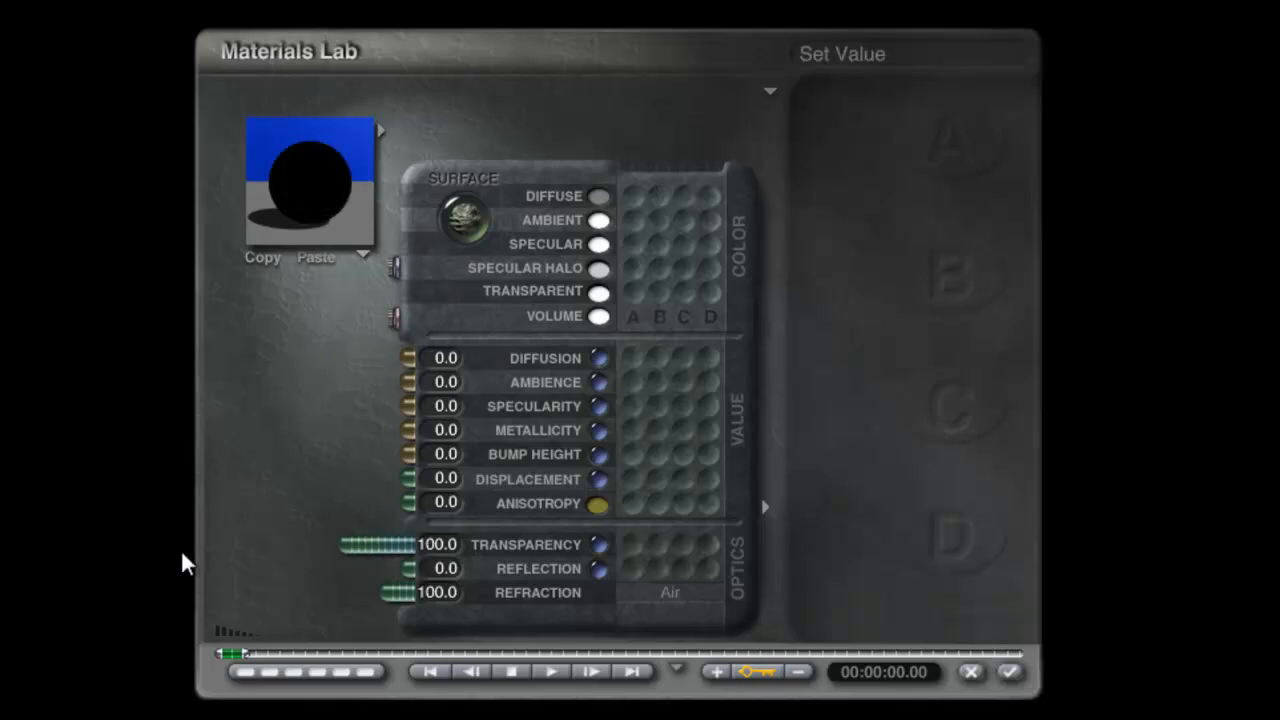
Accept the terrain's material with Transparency 100 and close the Materials Lab.
click(1008, 672)
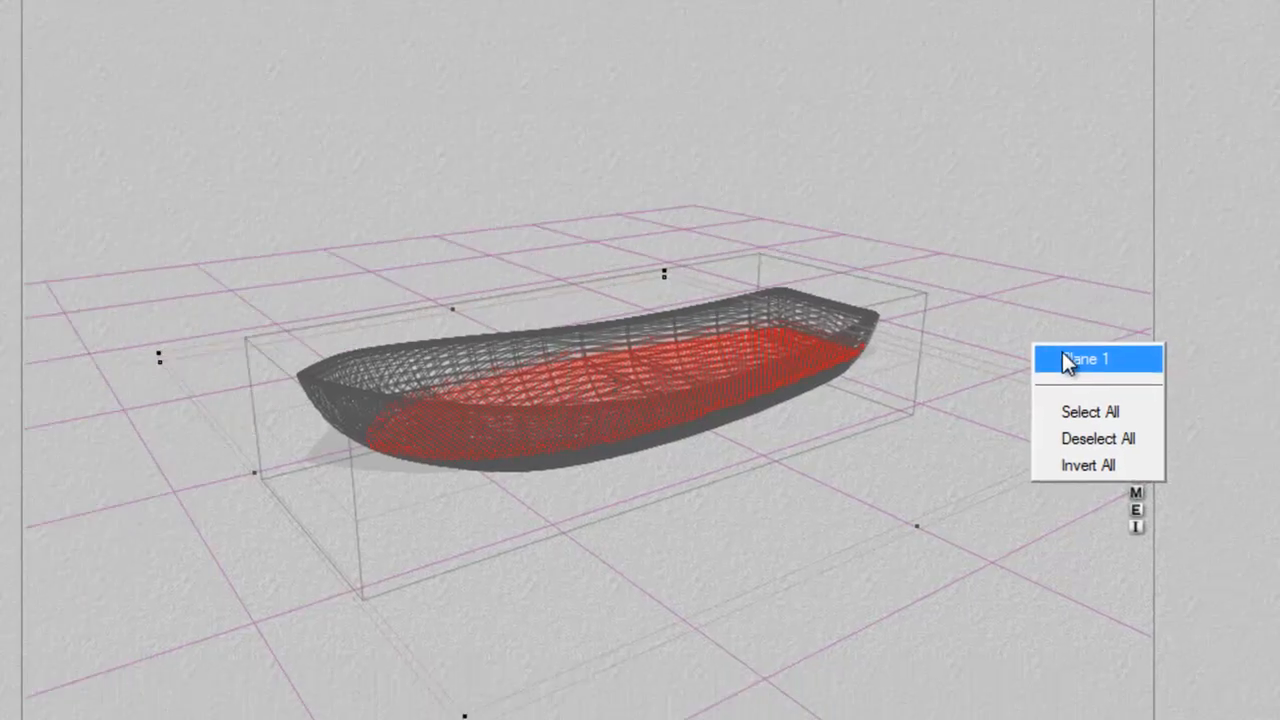
Select Plane 1, check its attributes, then Shift-add Terrain 1 to the selection.
click(1088, 360)
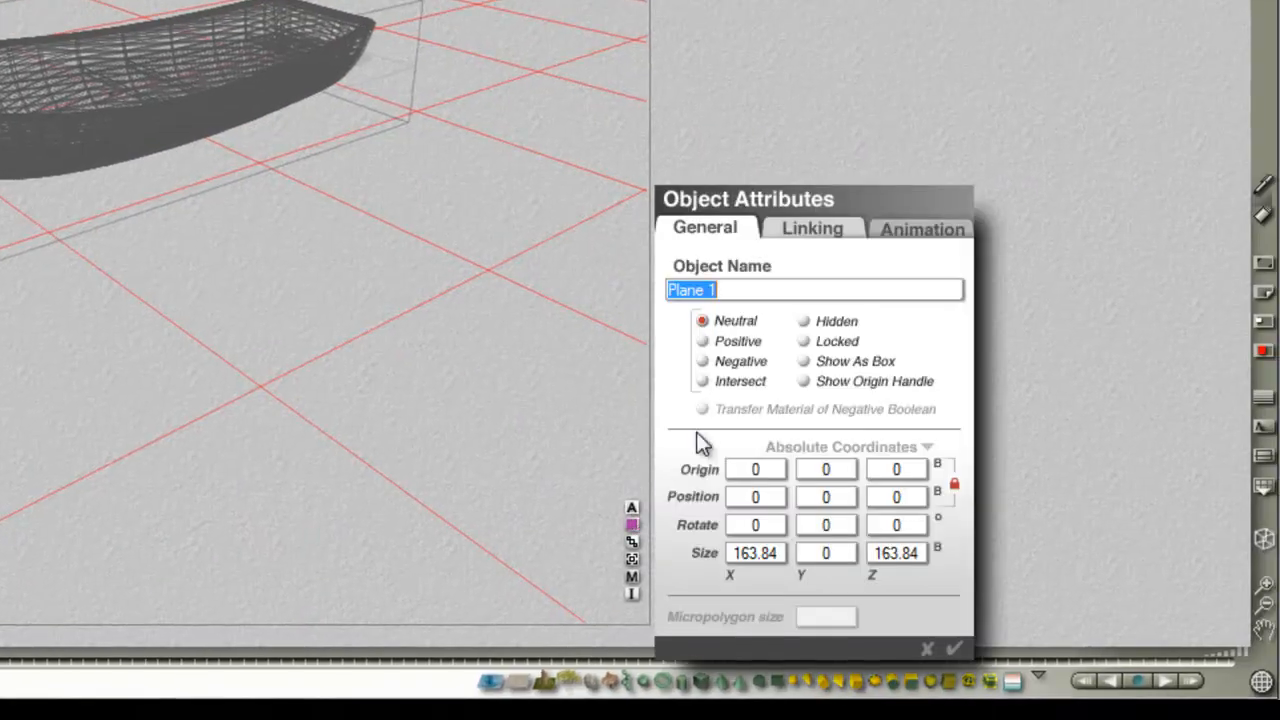
click(704, 340)
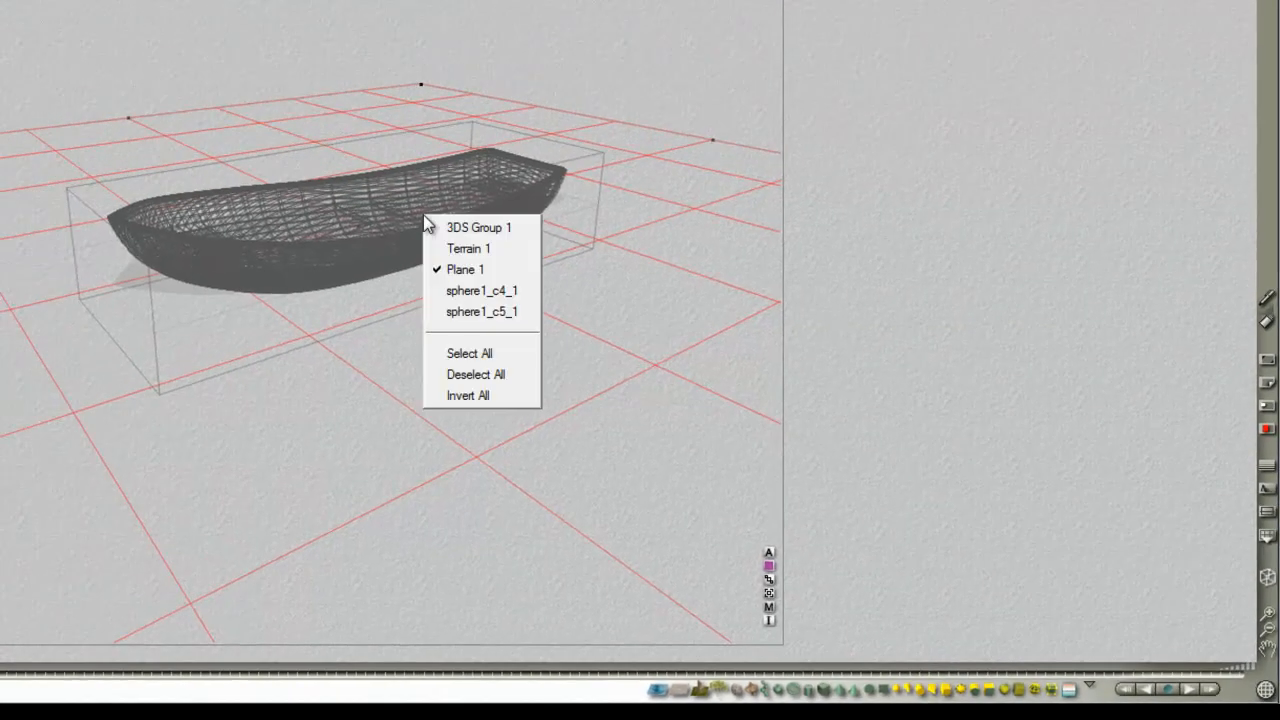
mouse_move(480, 228)
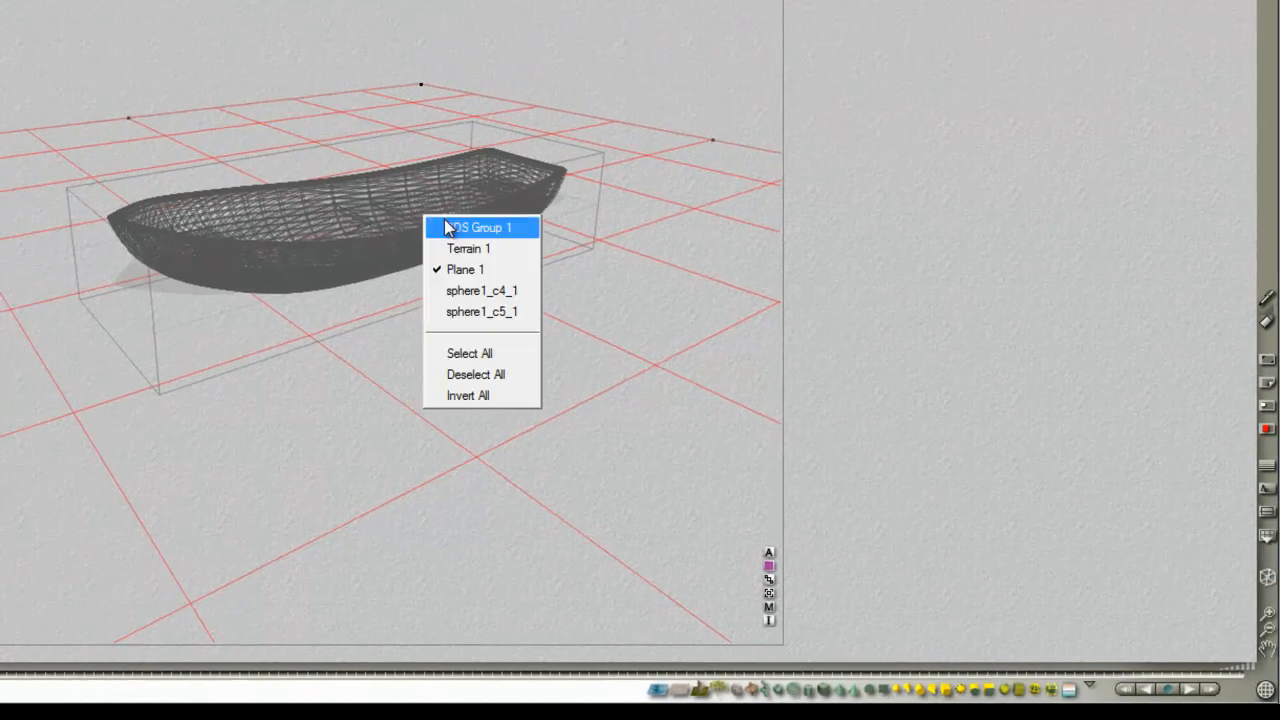
mouse_move(468, 248)
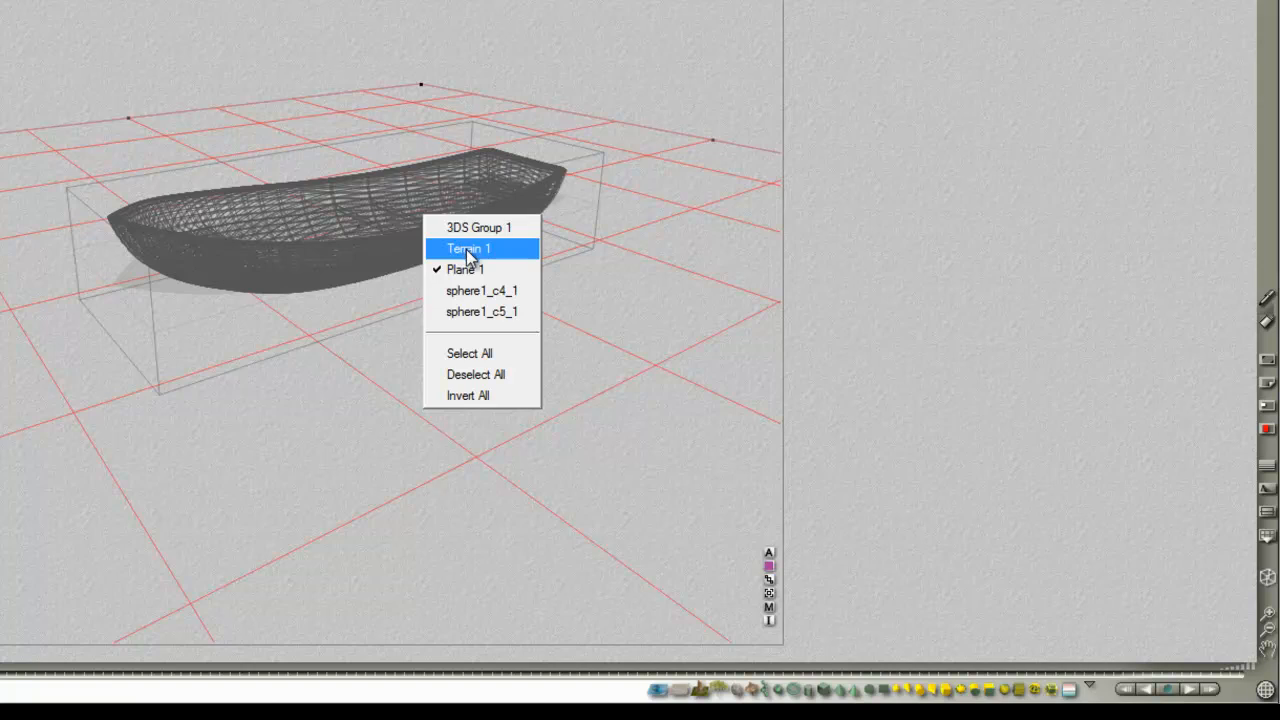
click(468, 248)
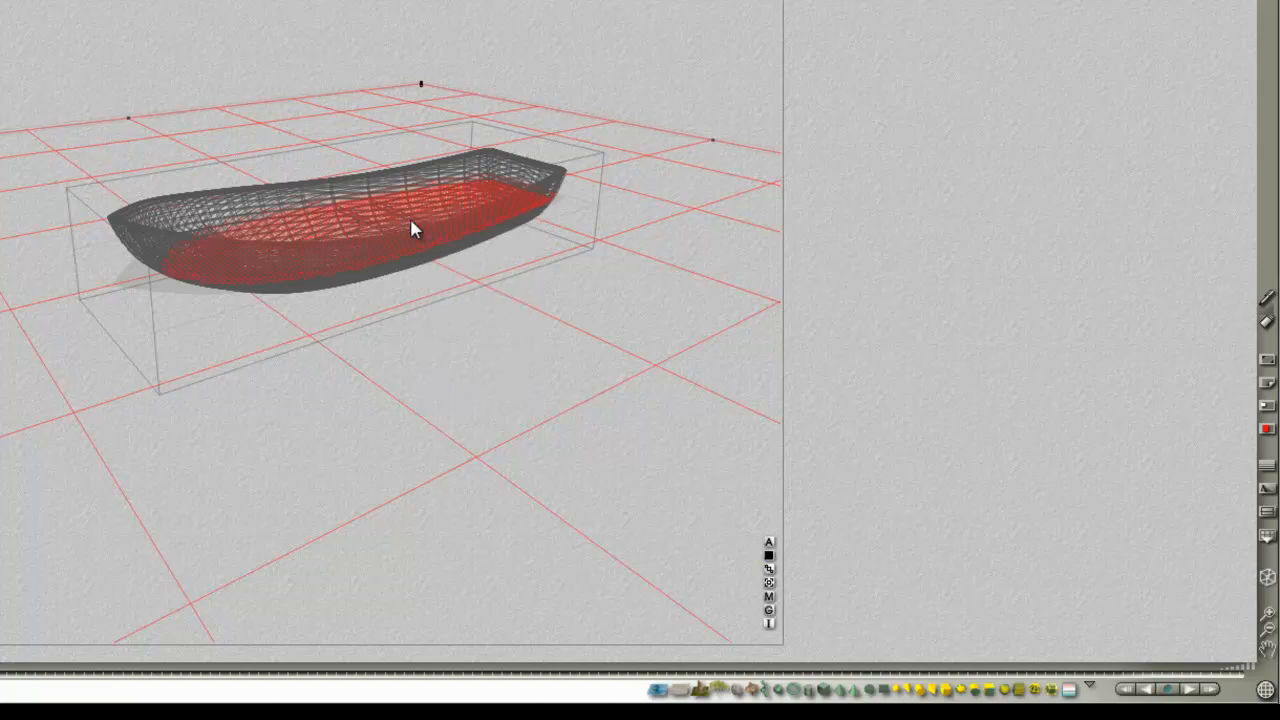
mouse_move(804, 620)
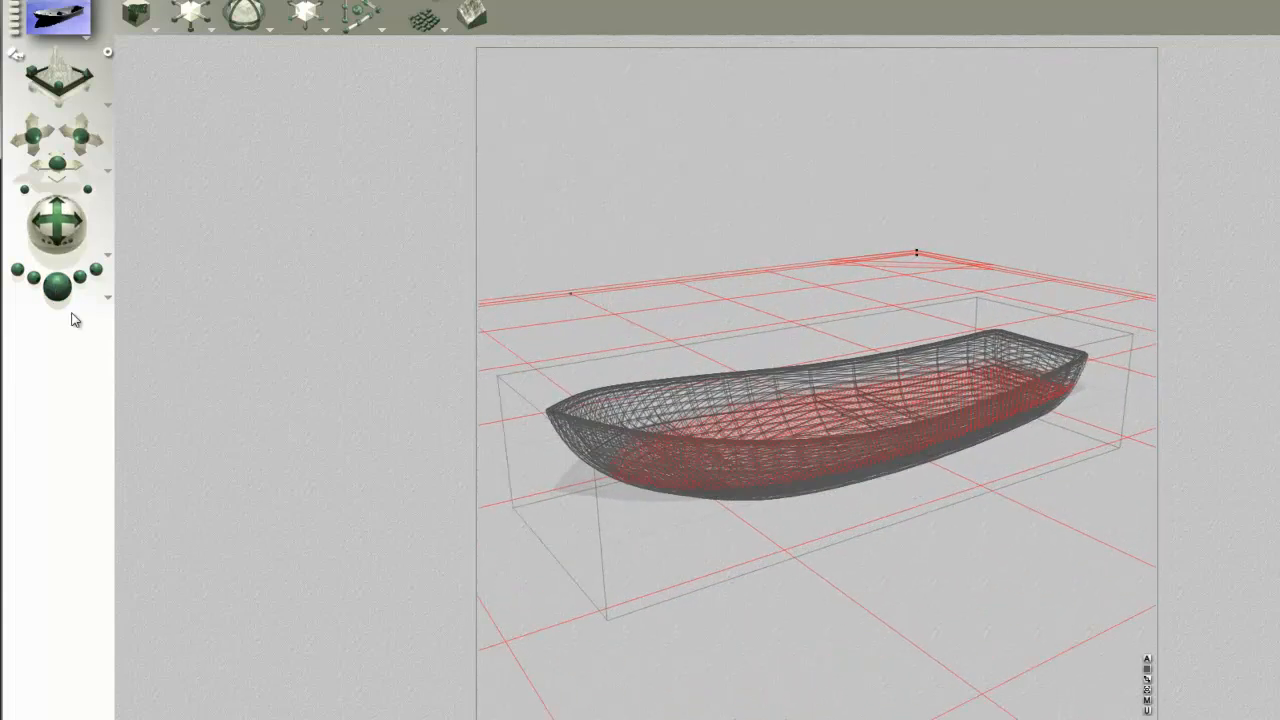
Render the scene showing the boat floating on reflective water with a dry interior.
click(56, 280)
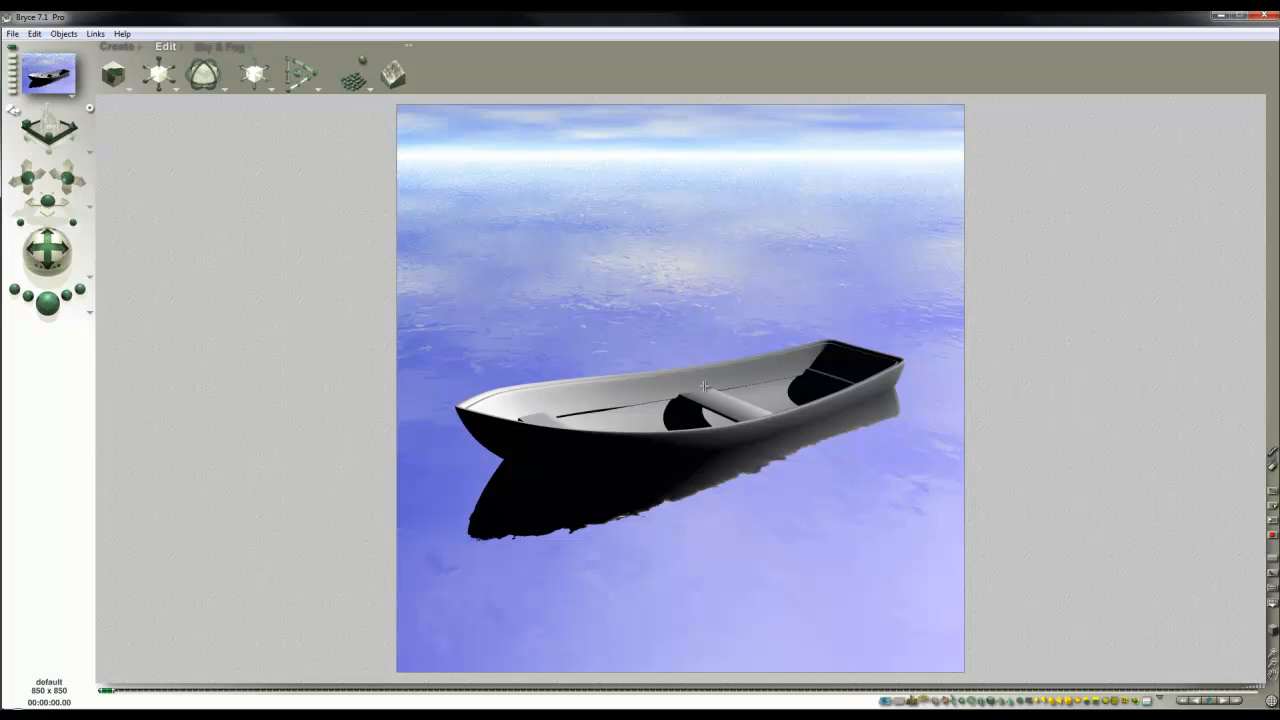
mouse_move(1056, 250)
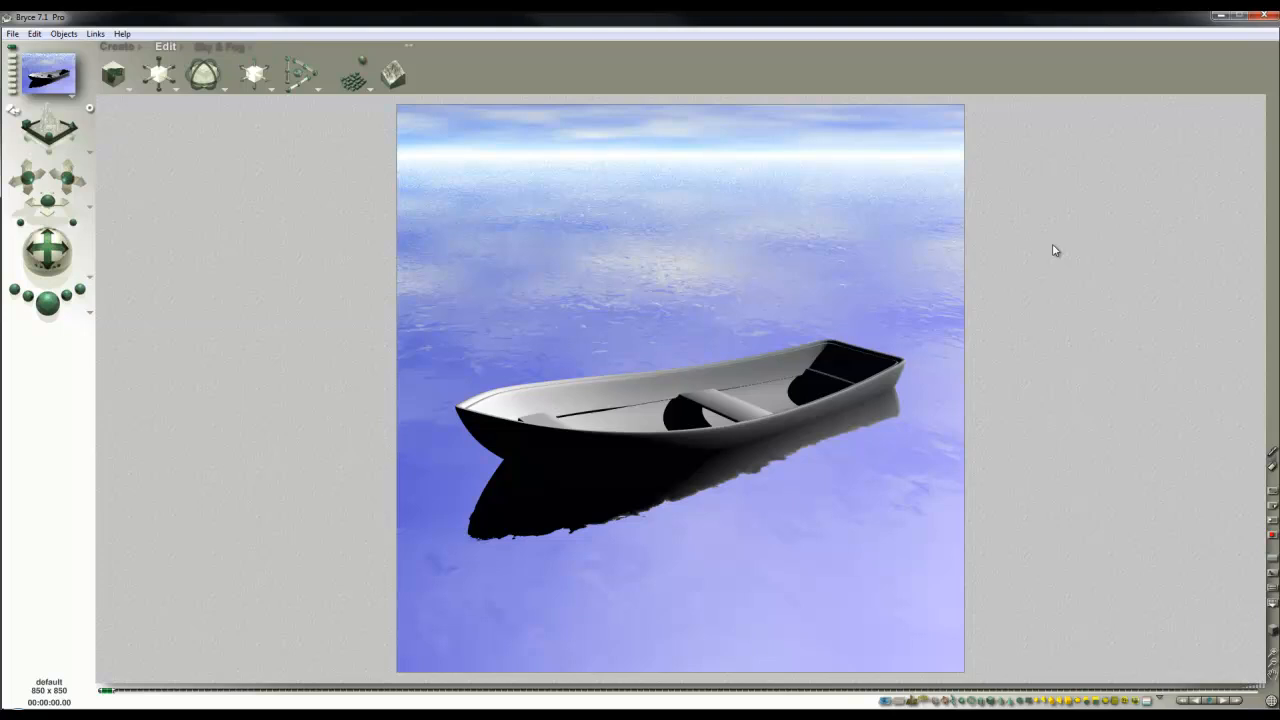
mouse_move(1122, 206)
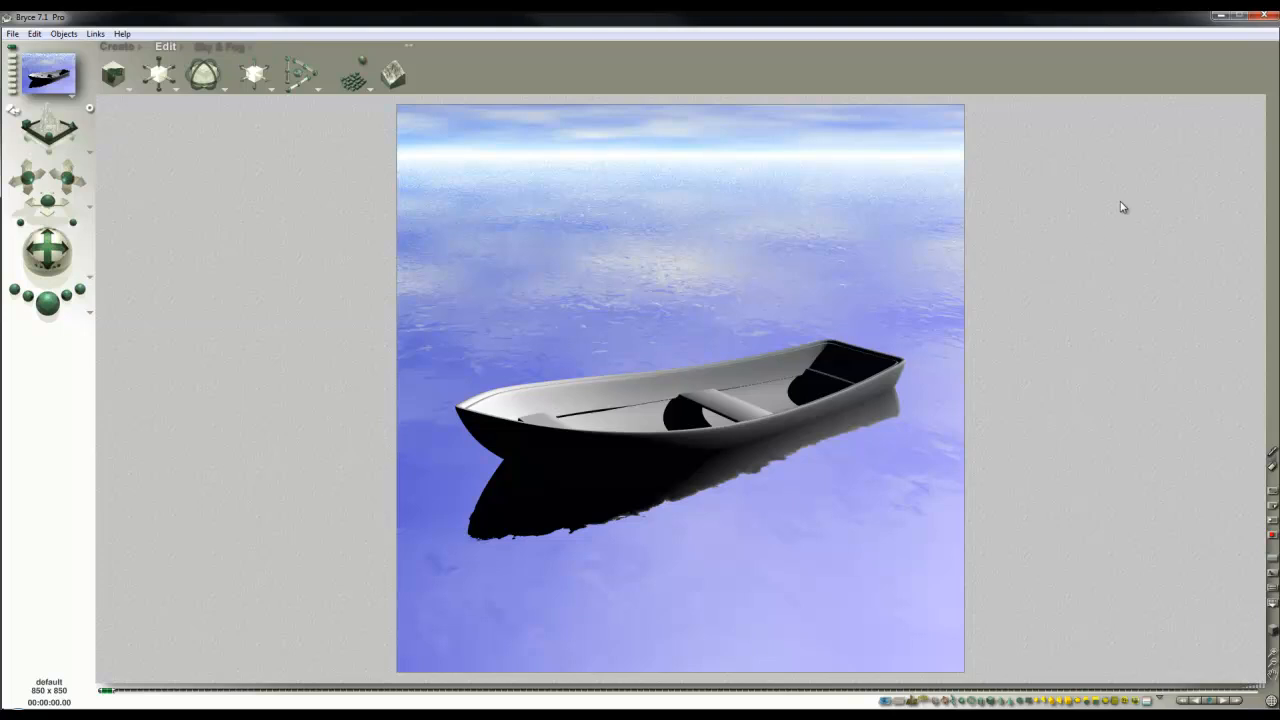